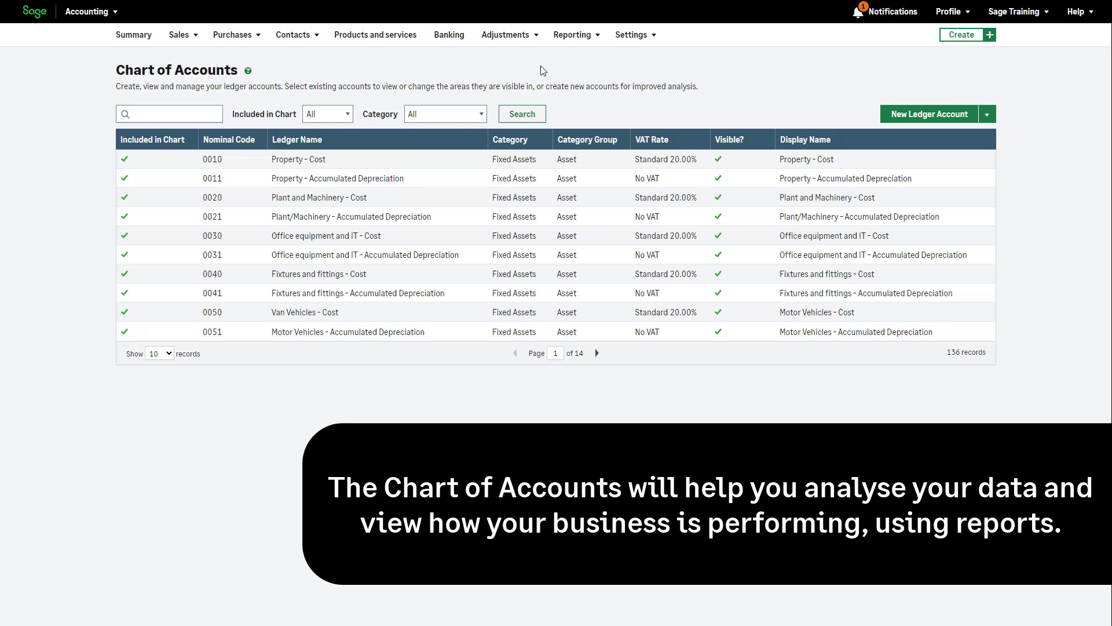
mouse_move(600, 60)
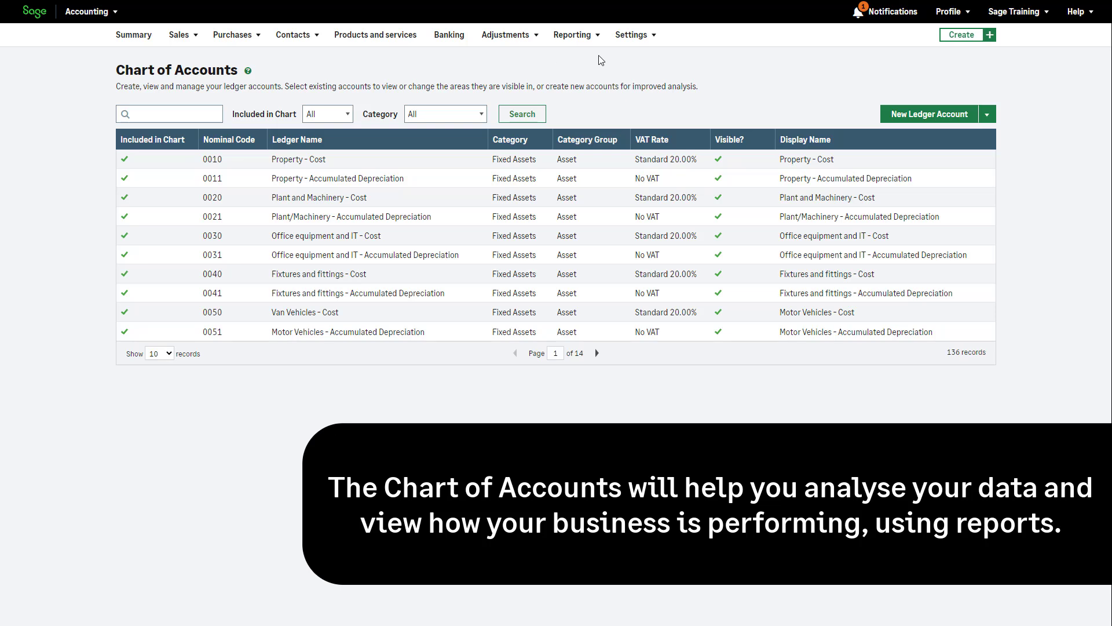
Open the Reporting menu to see the available reports
left_click(573, 35)
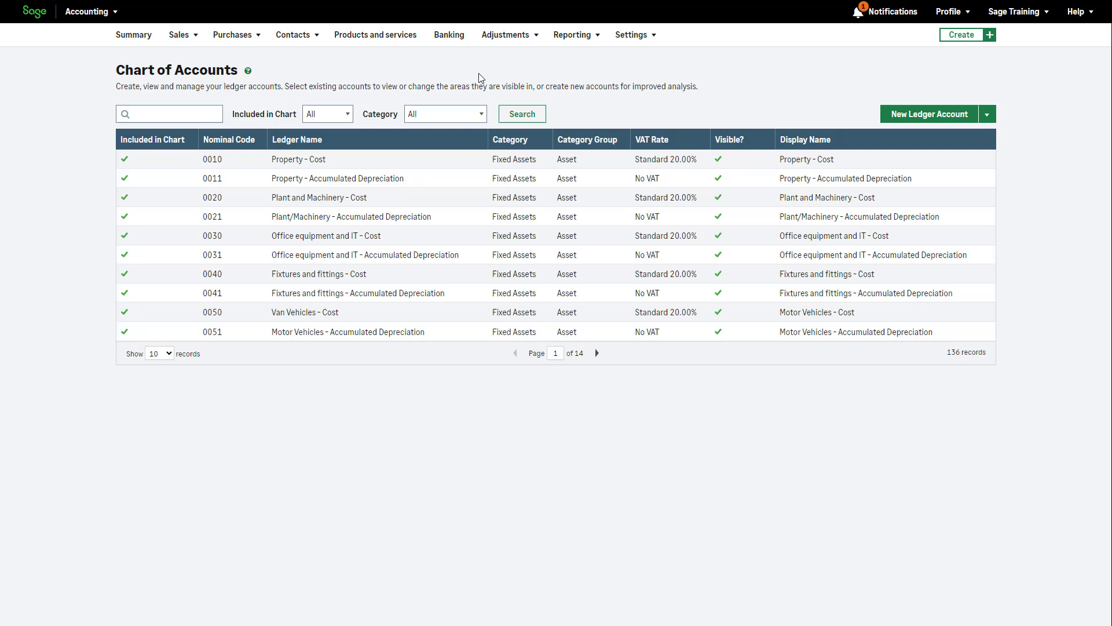
mouse_move(532, 74)
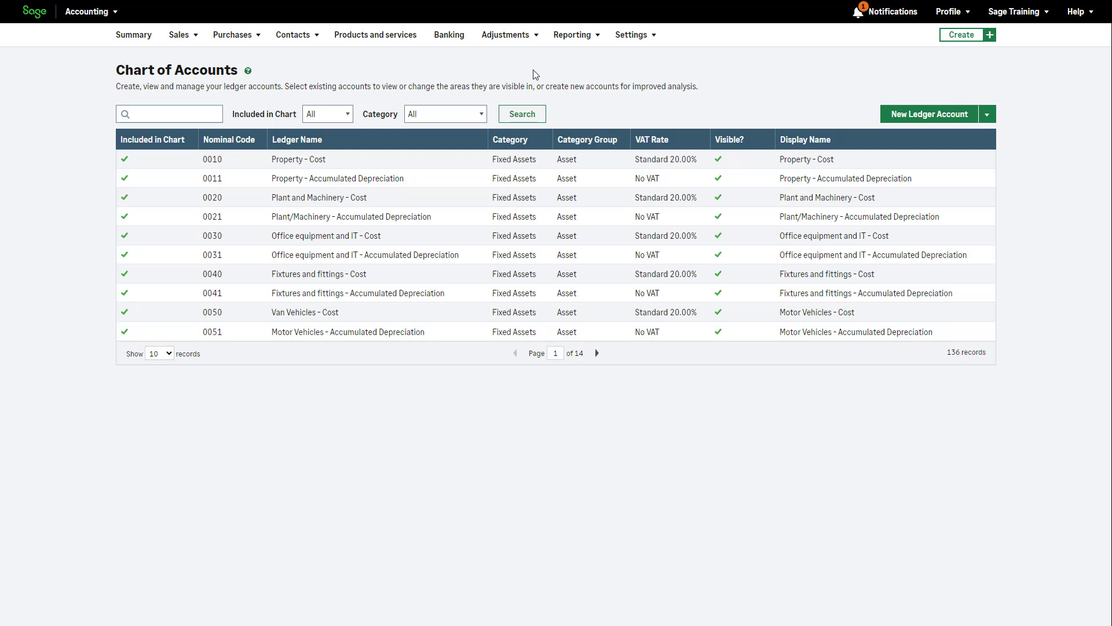
left_click(572, 35)
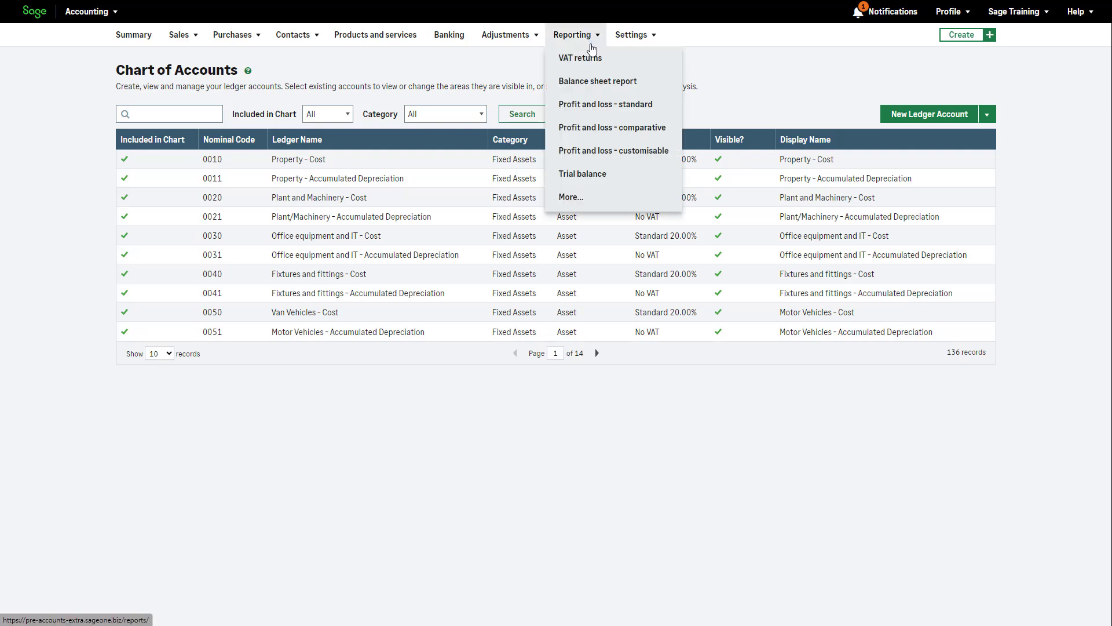
mouse_move(602, 105)
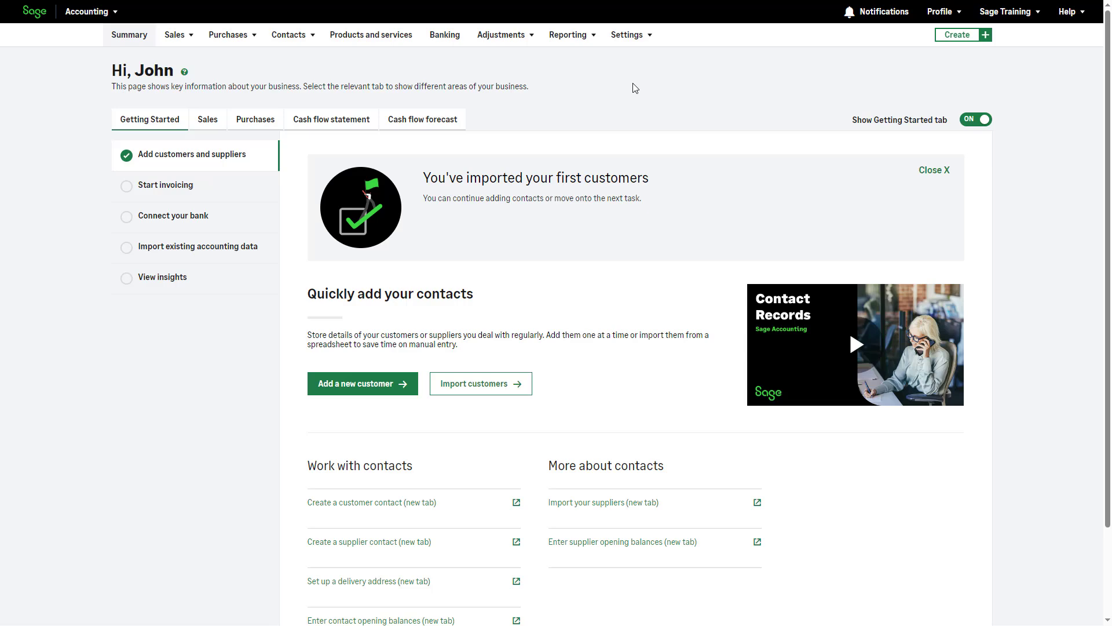
Reach the Chart of Accounts through Settings > Business settings, Financial settings
left_click(628, 34)
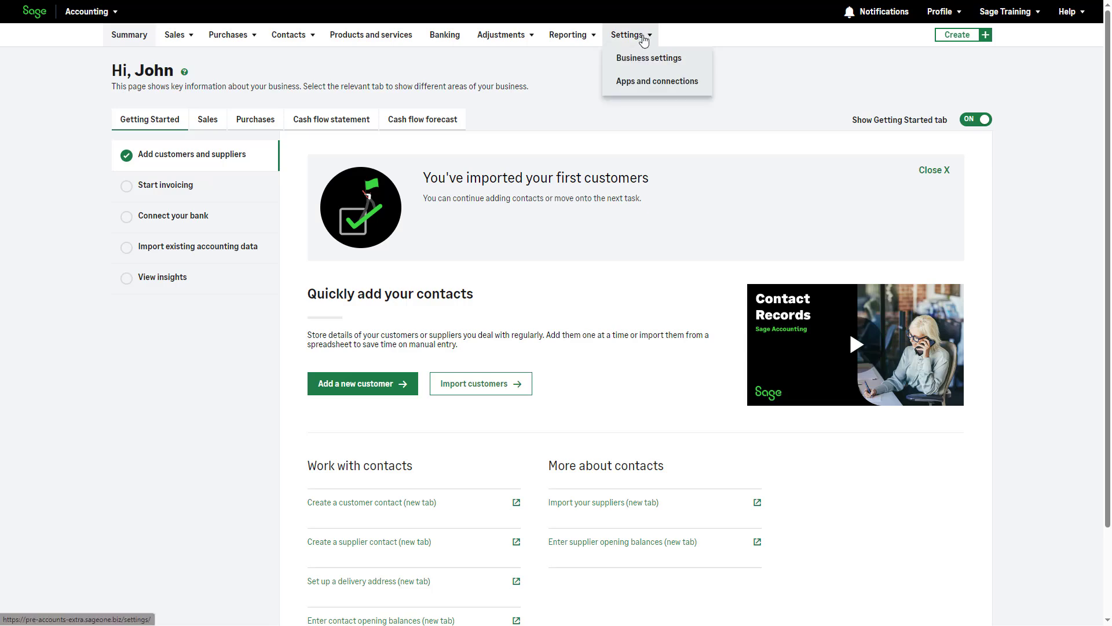
mouse_move(646, 59)
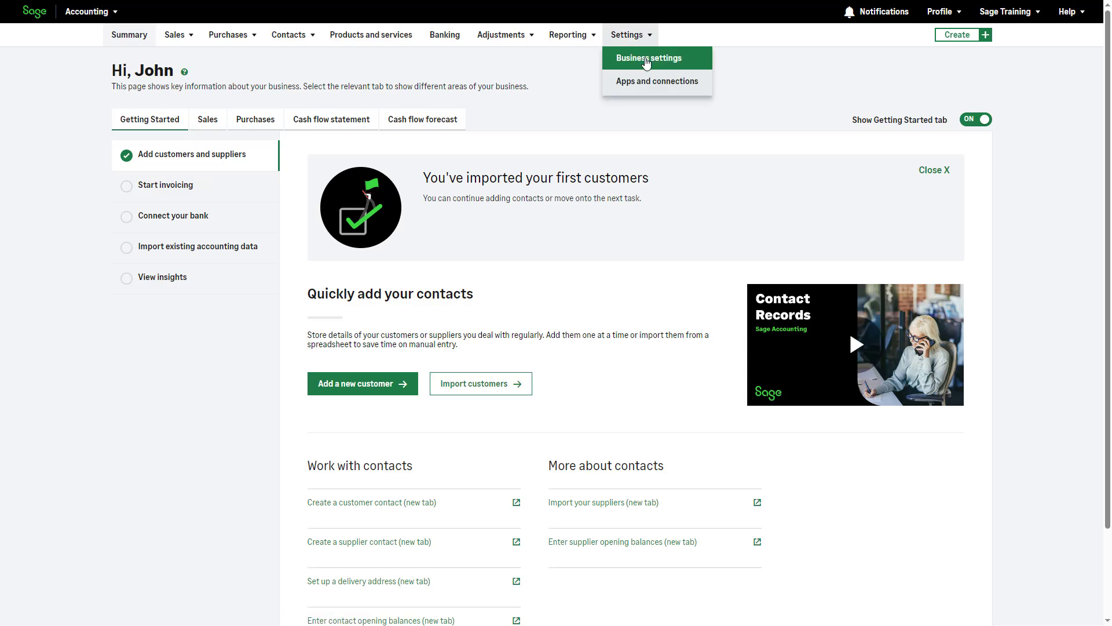
left_click(648, 58)
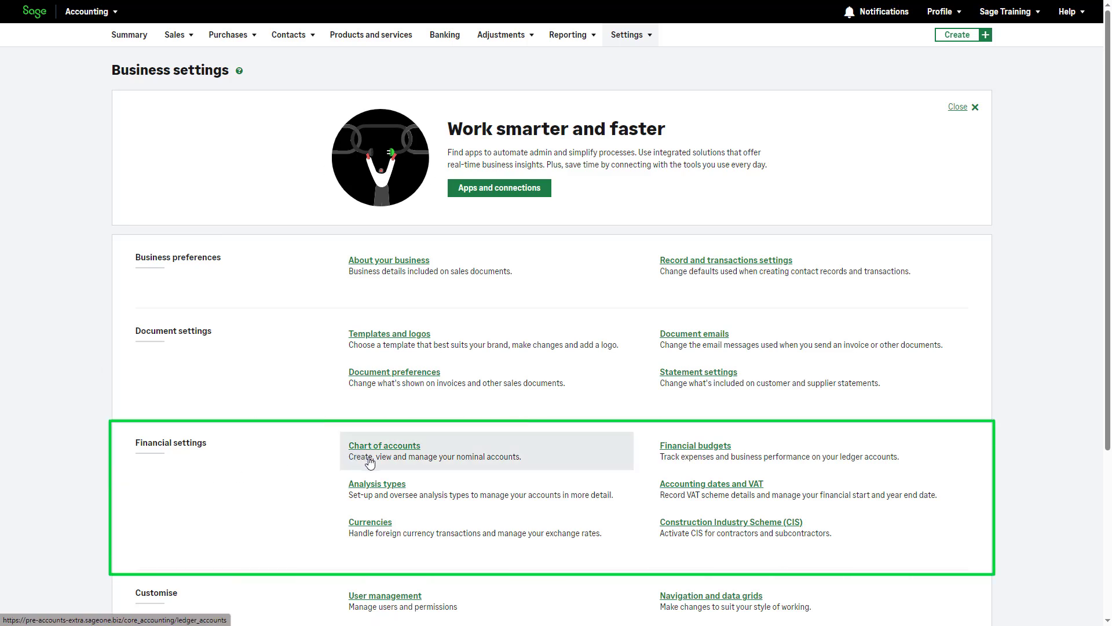
left_click(384, 446)
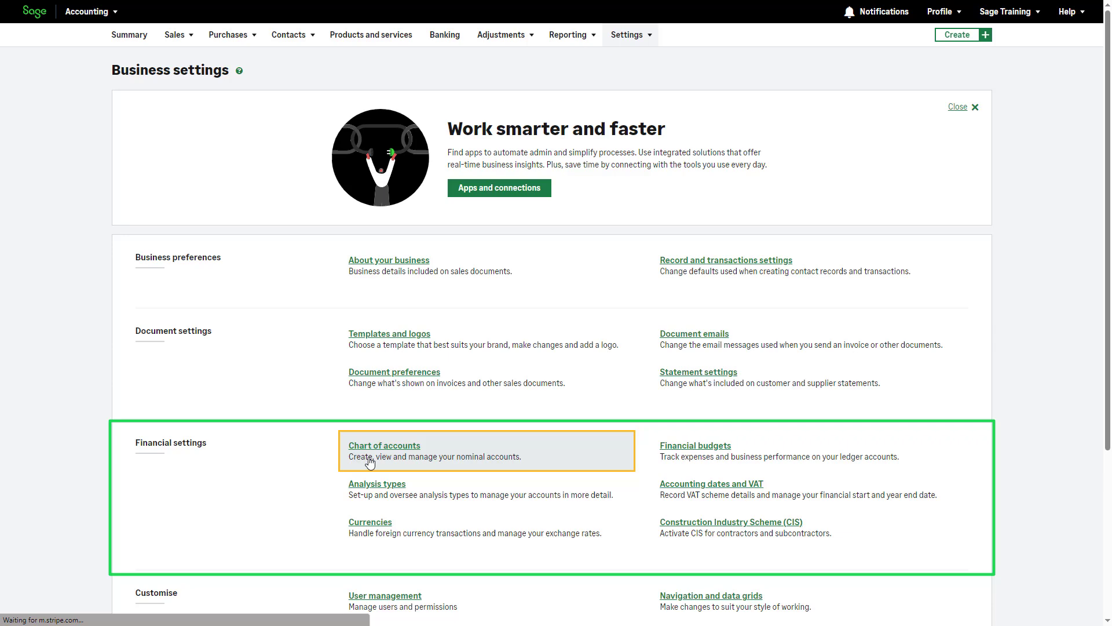
left_click(384, 445)
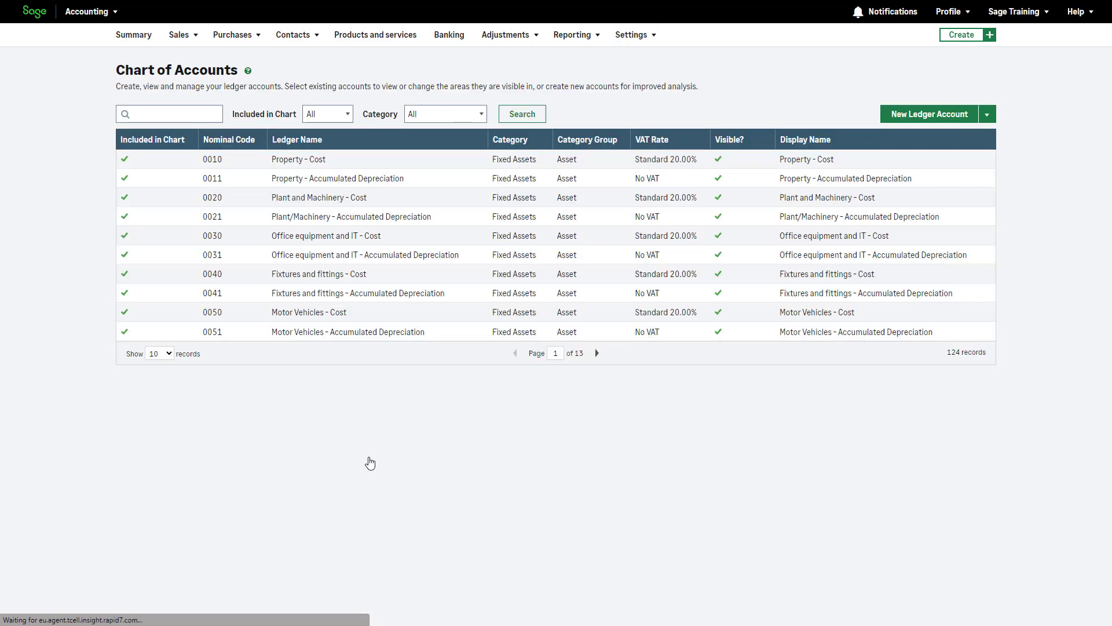
Search the chart for 'Property' and show 100 records per page
left_click(170, 114)
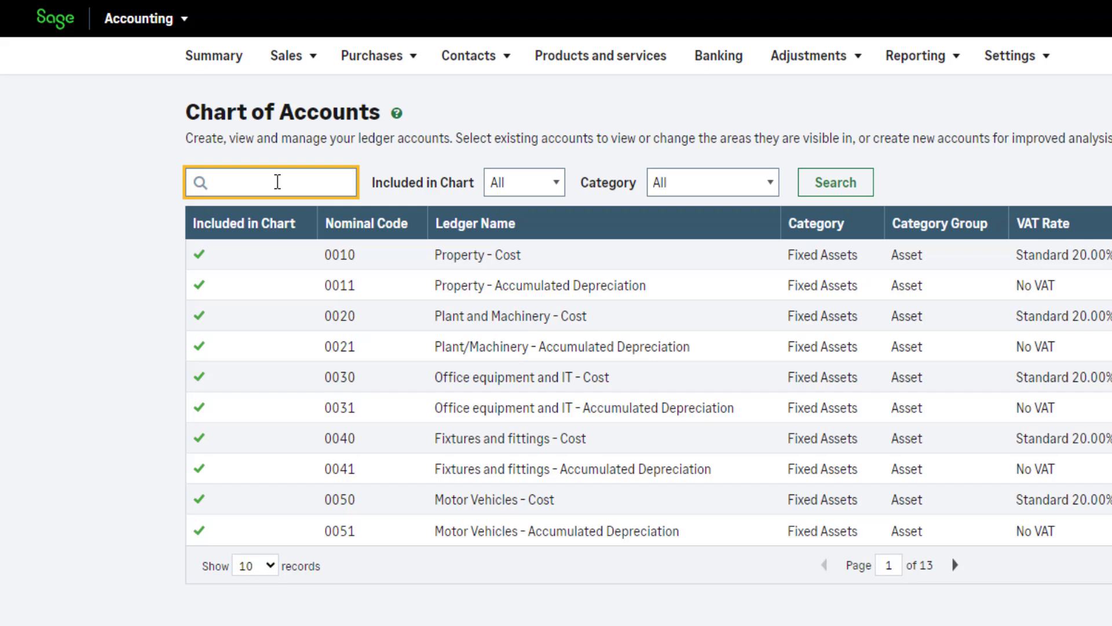
type("Property")
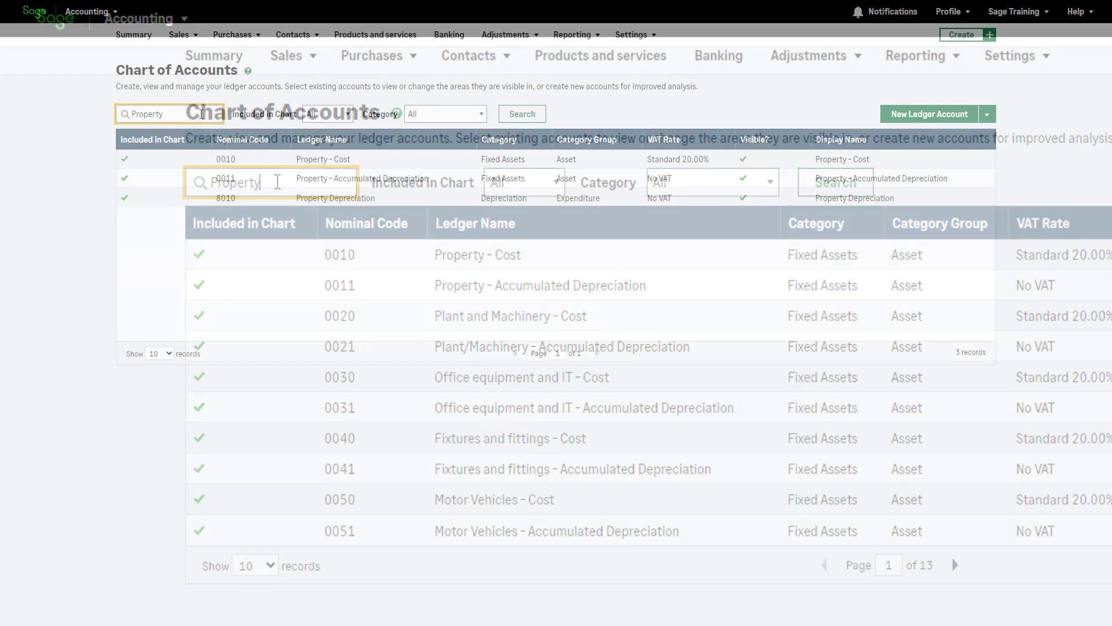
left_click(522, 114)
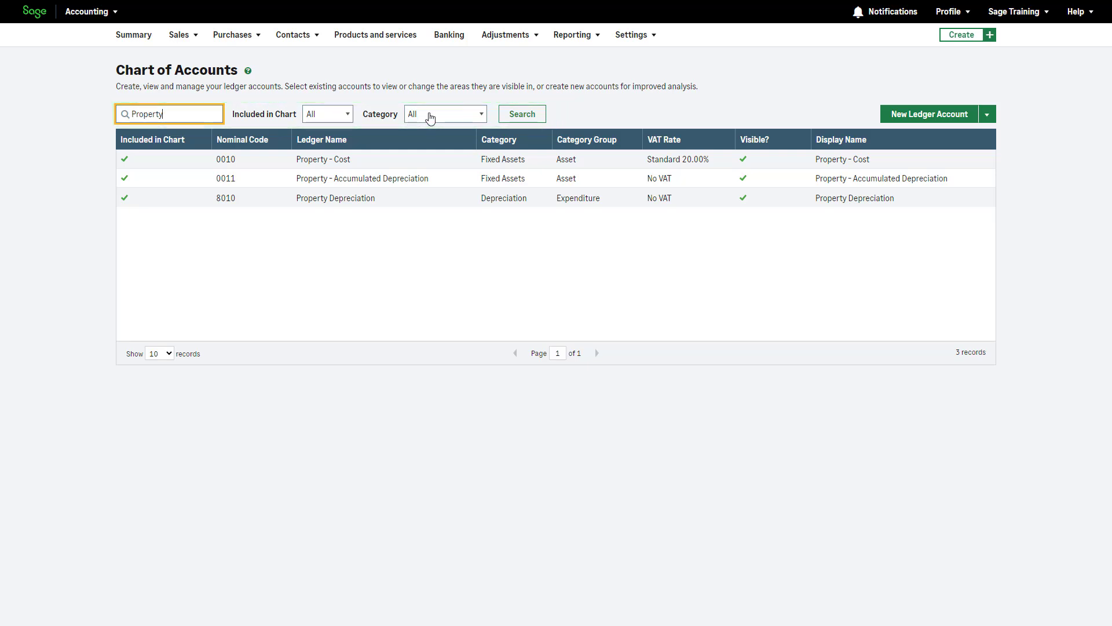
left_click(159, 353)
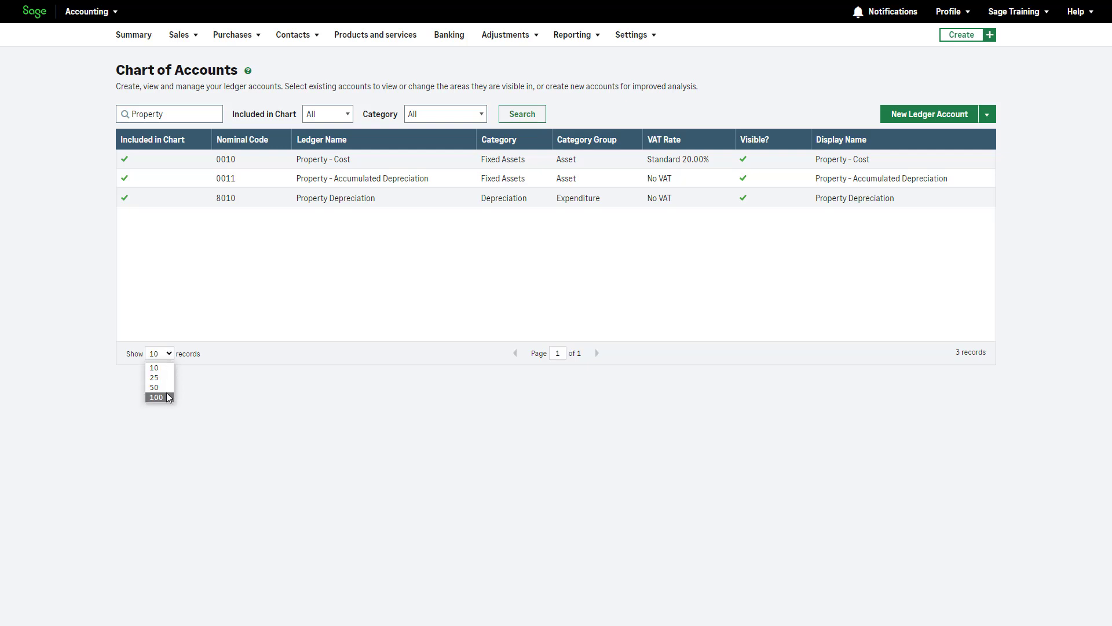
left_click(154, 367)
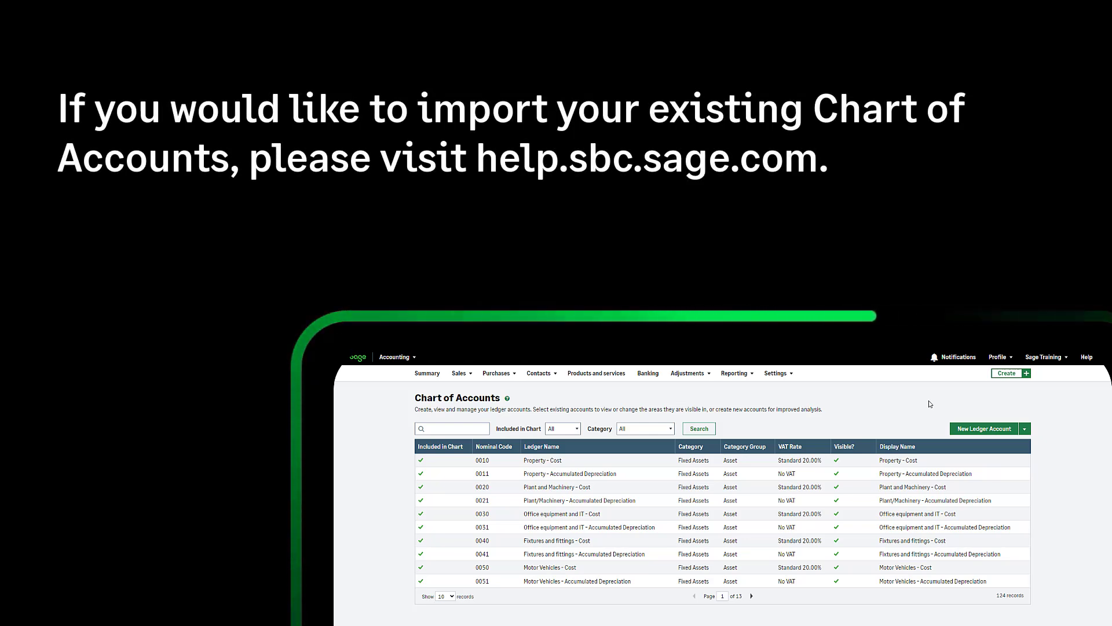
mouse_move(982, 434)
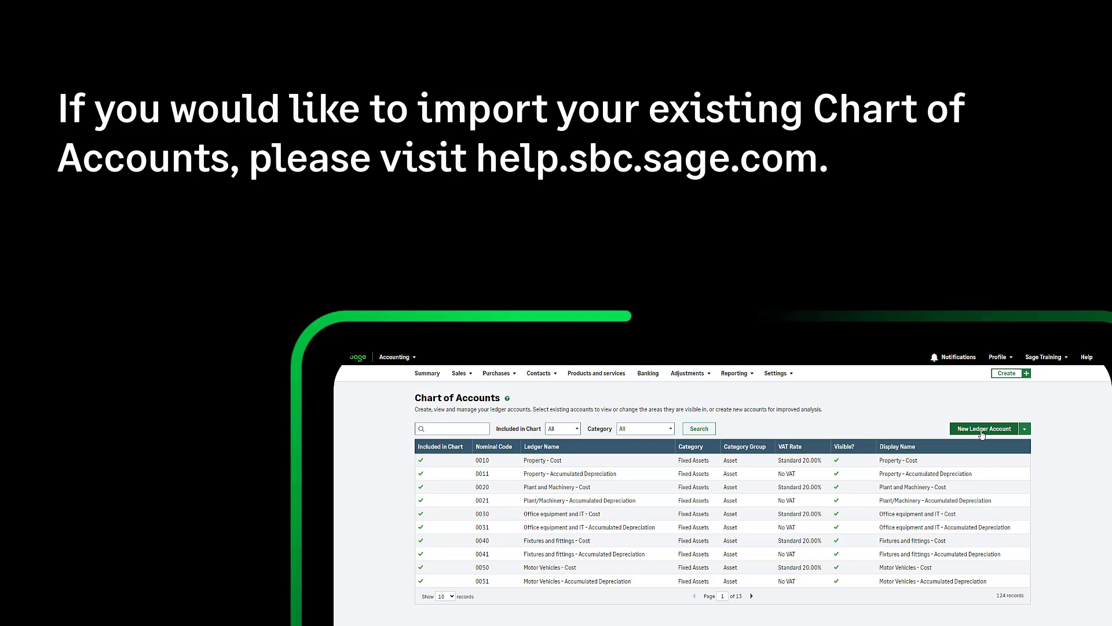
mouse_move(929, 404)
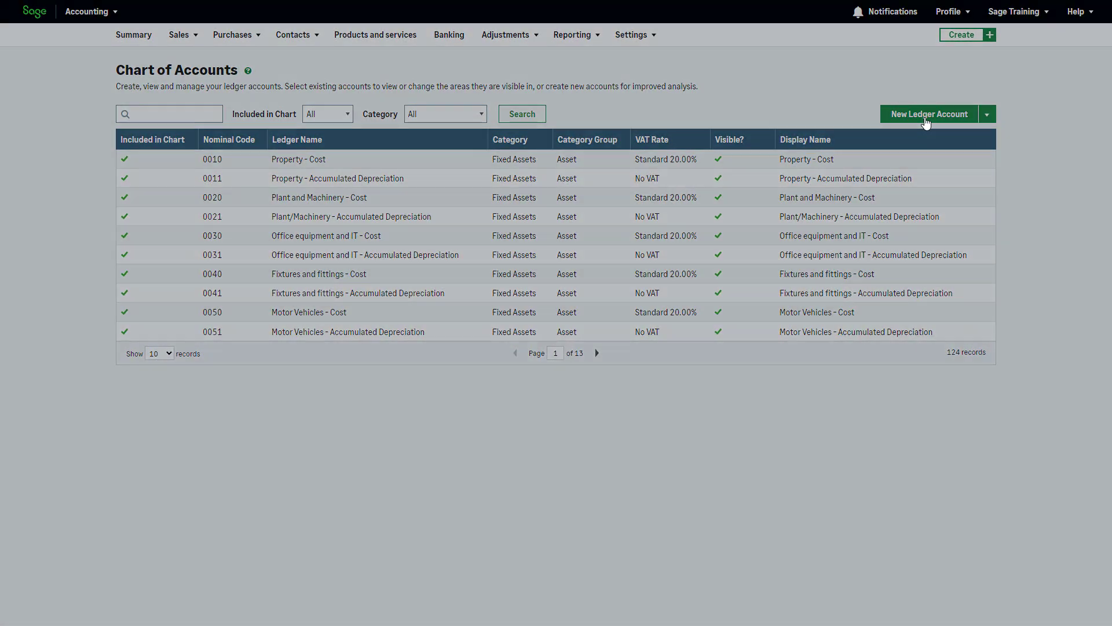
Create a ledger account with ledger and display name 'Training' and nominal code 4001
left_click(927, 113)
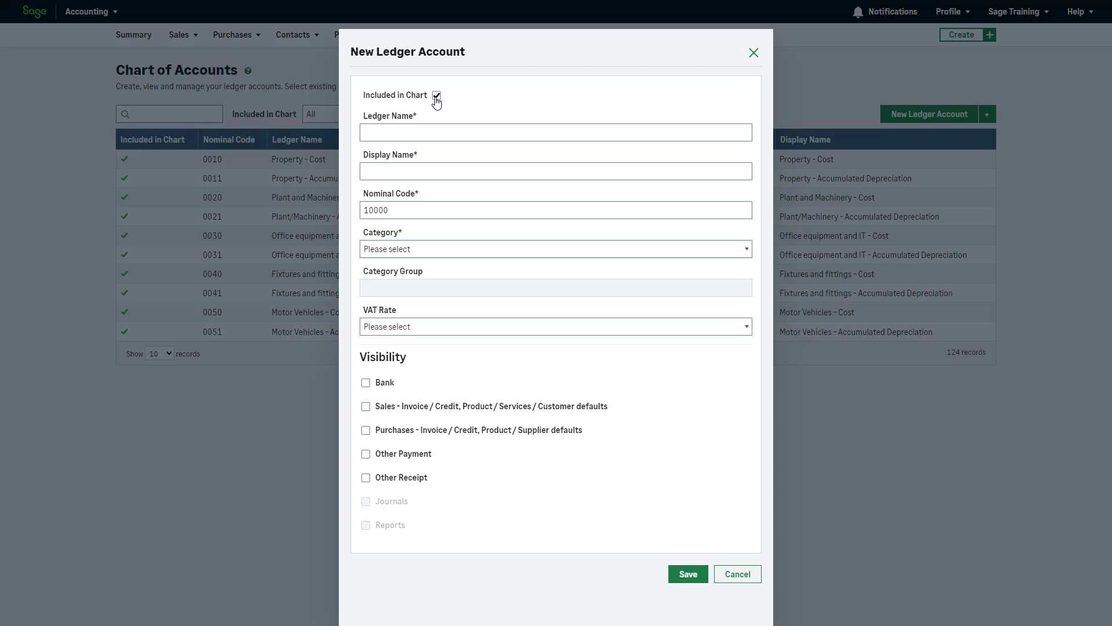
left_click(436, 95)
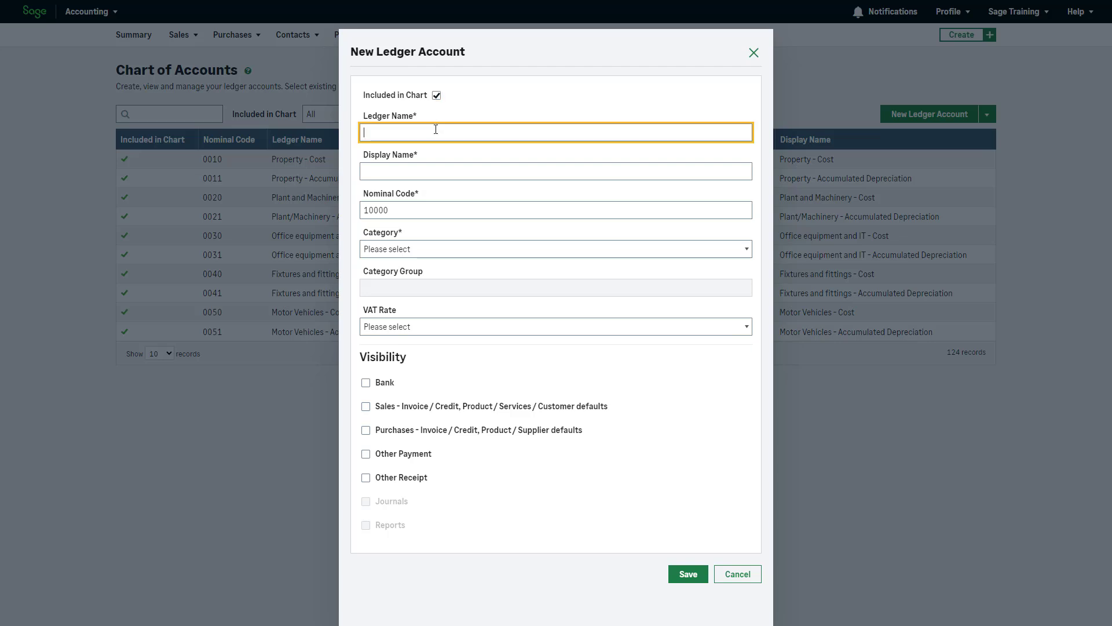
type("Tr")
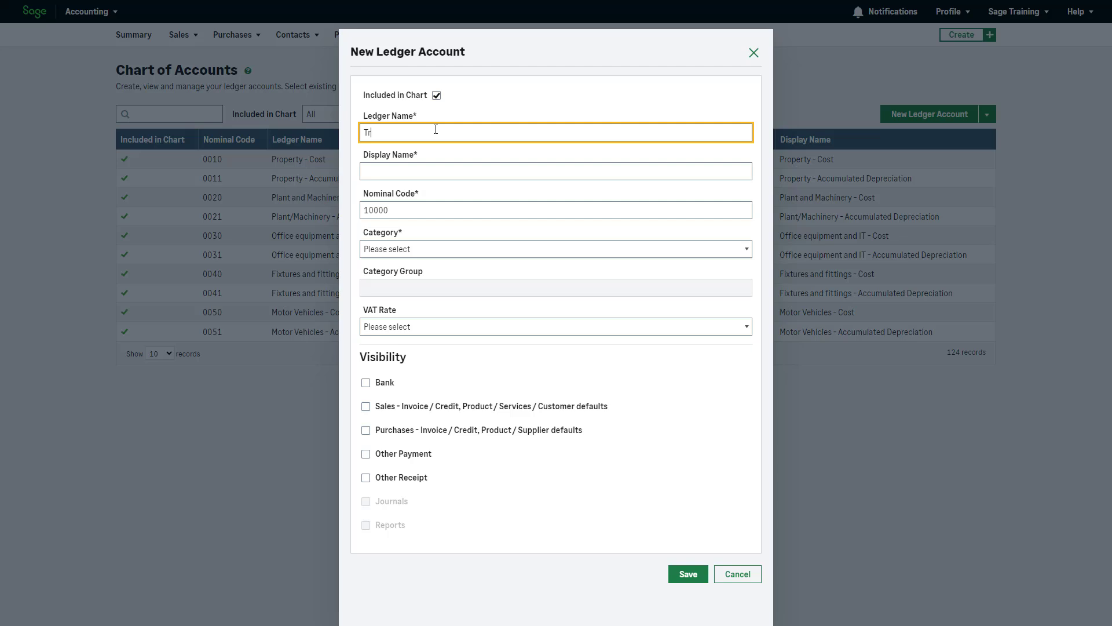
type("Training")
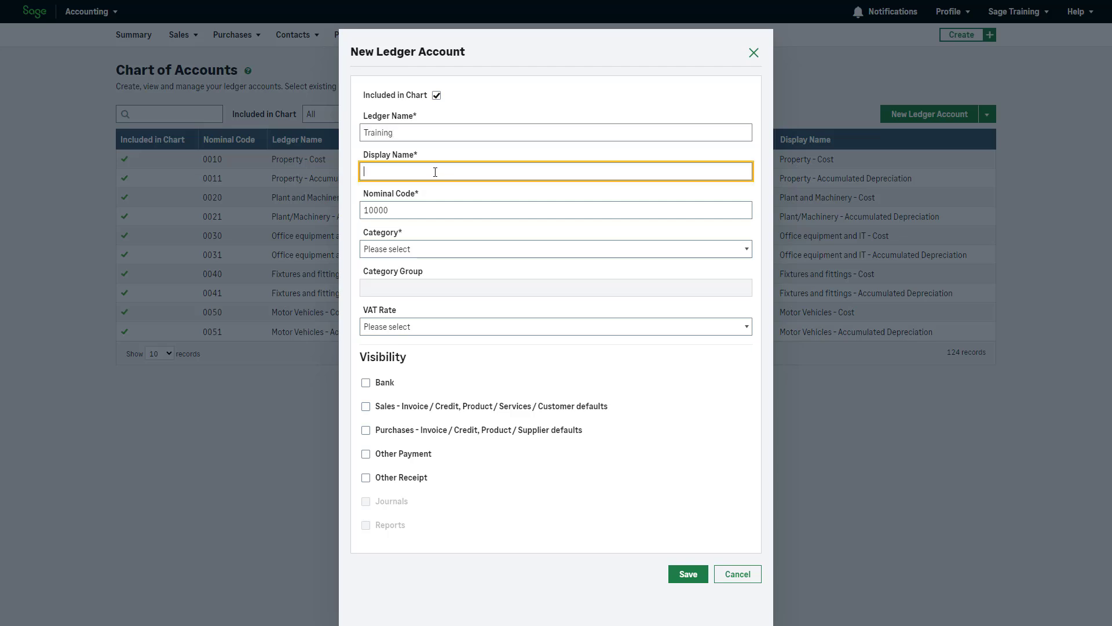
type("Training")
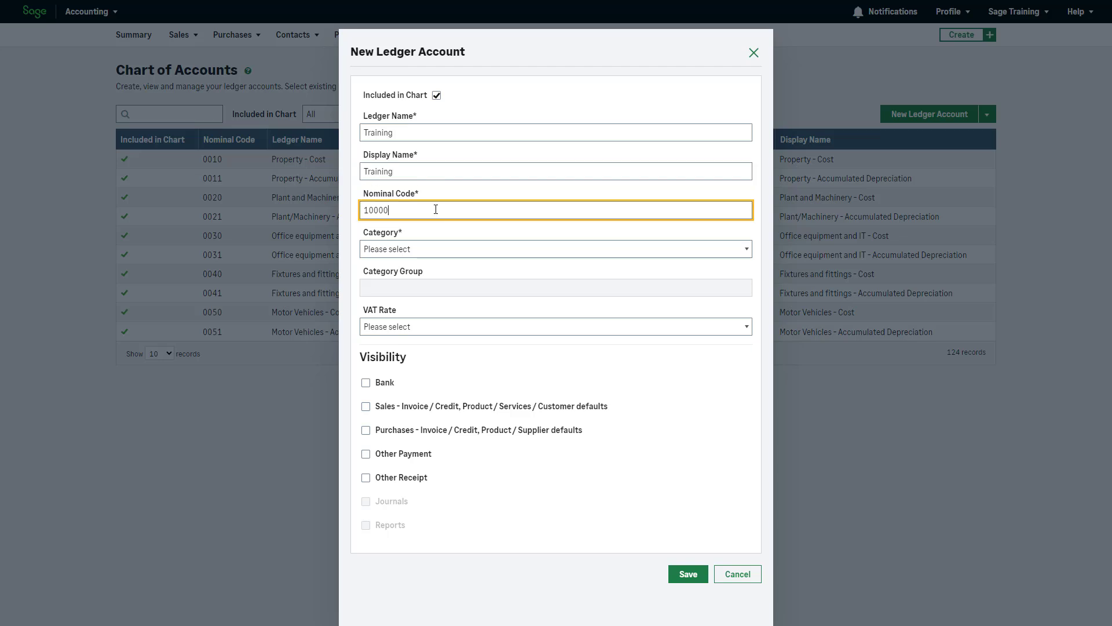
key("Backspace")
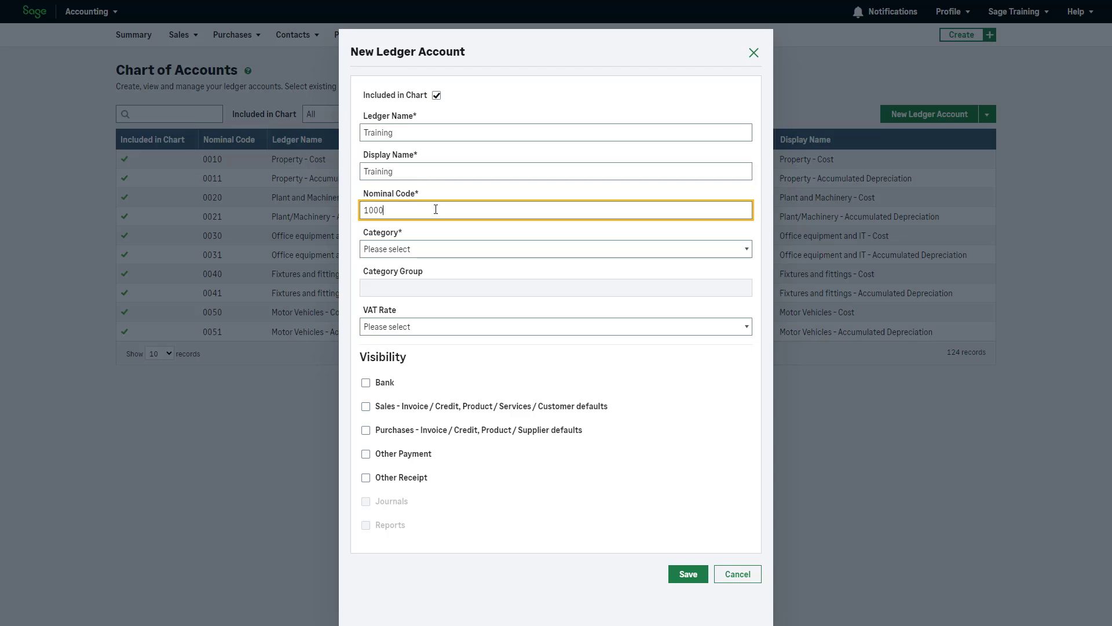
type("4")
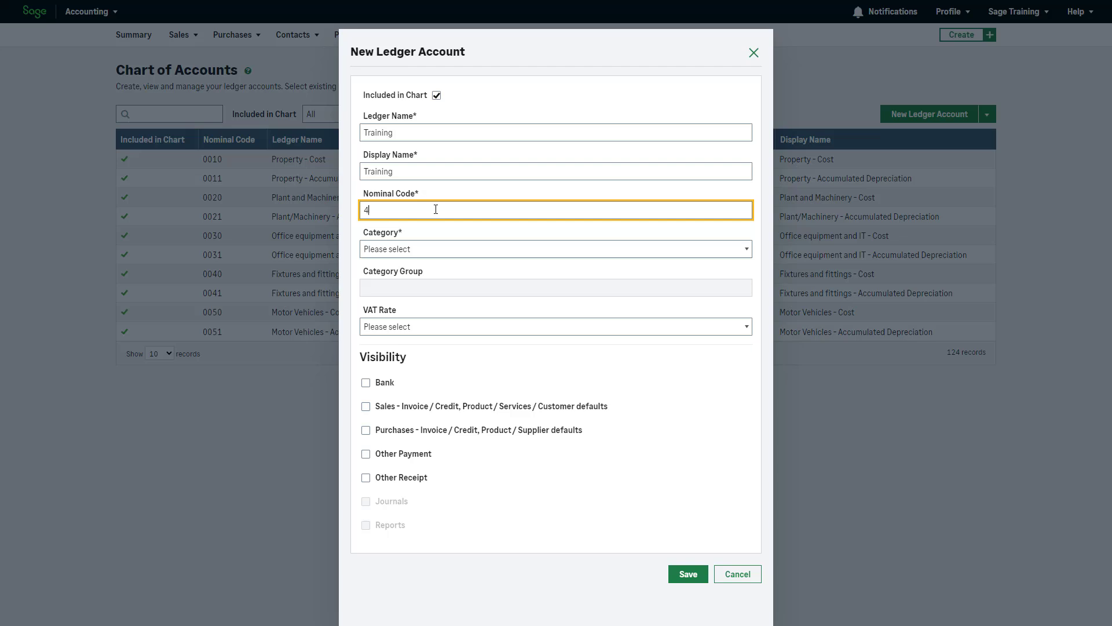
type("001")
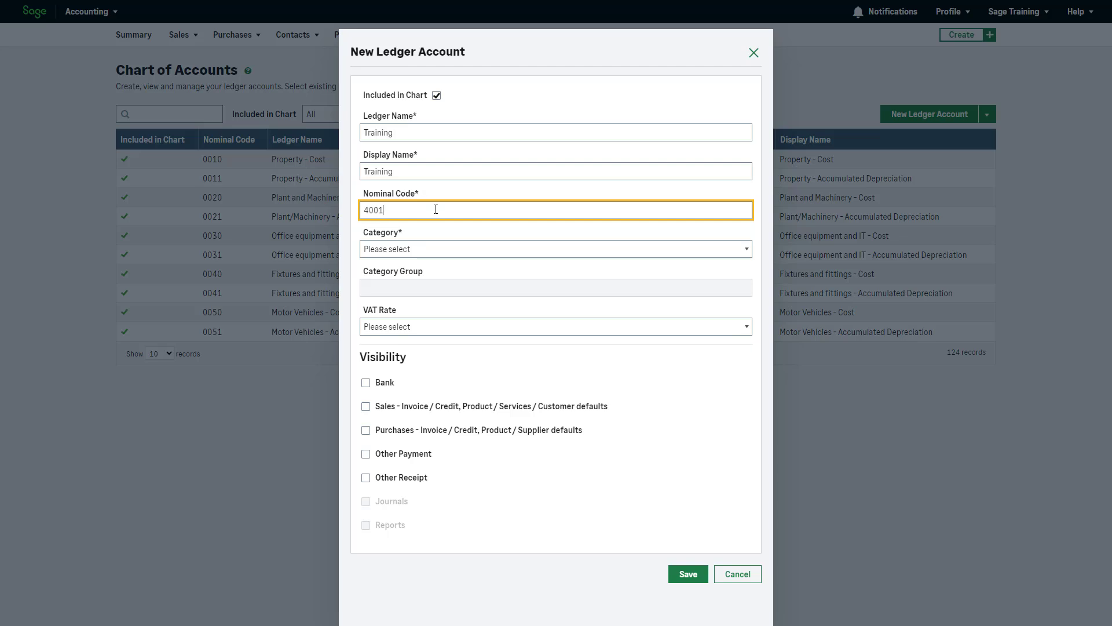
mouse_move(435, 222)
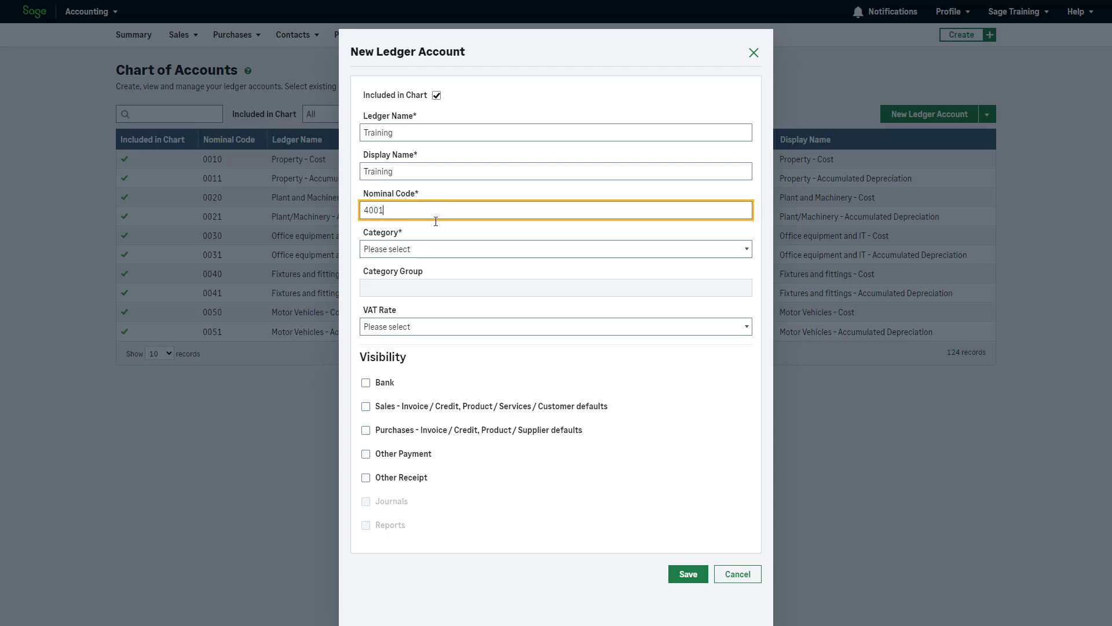
Give Training the Sales category, Standard 20% VAT, Other Receipt visibility, and save
left_click(555, 249)
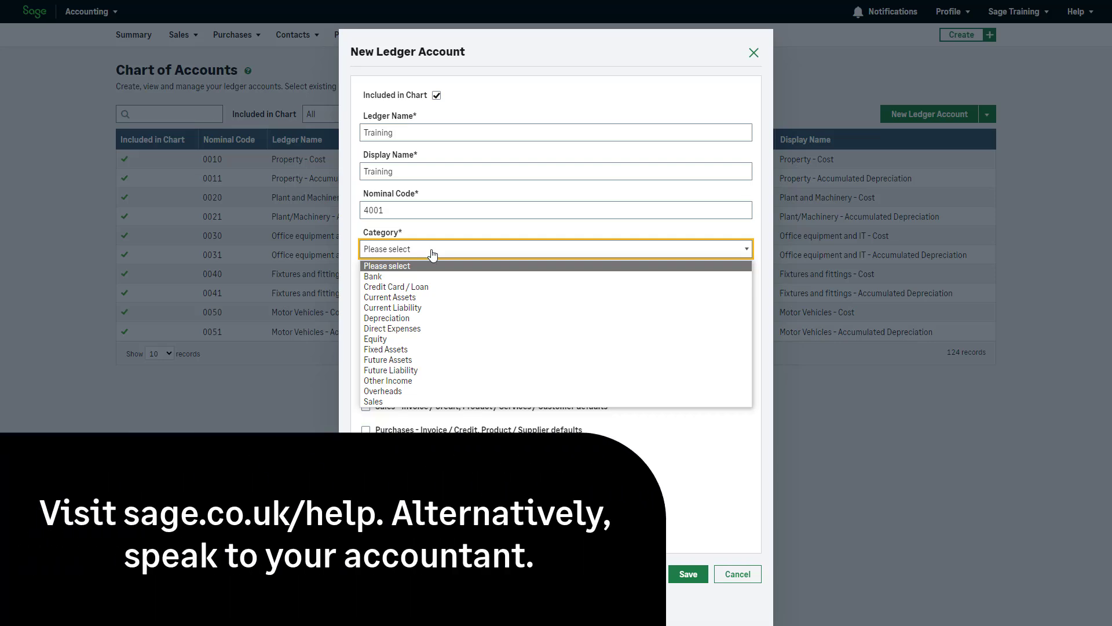
mouse_move(432, 346)
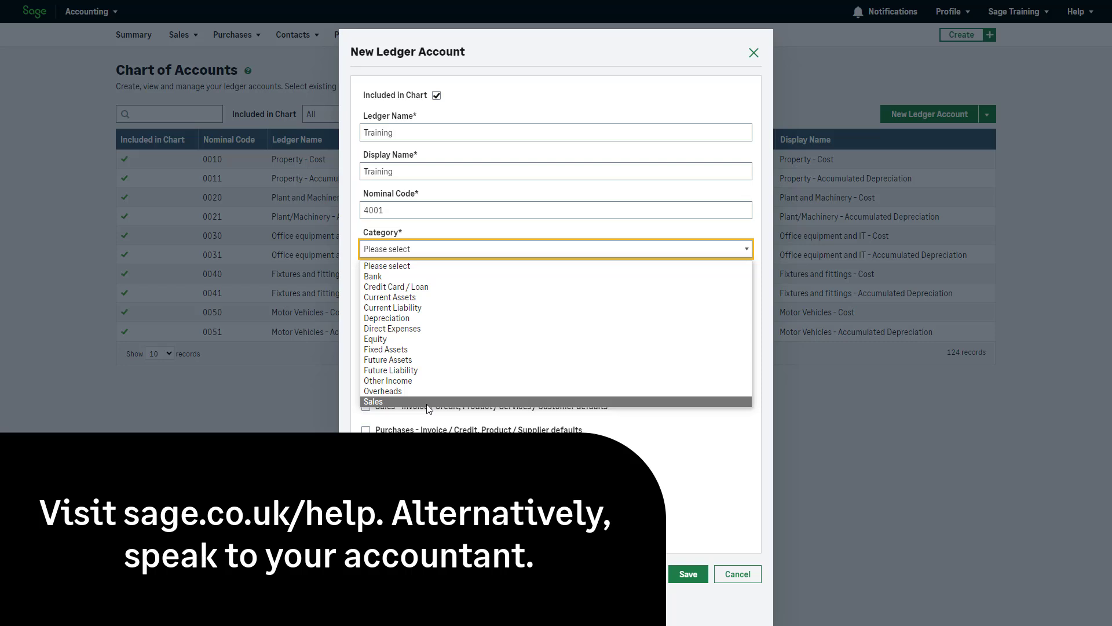
left_click(373, 400)
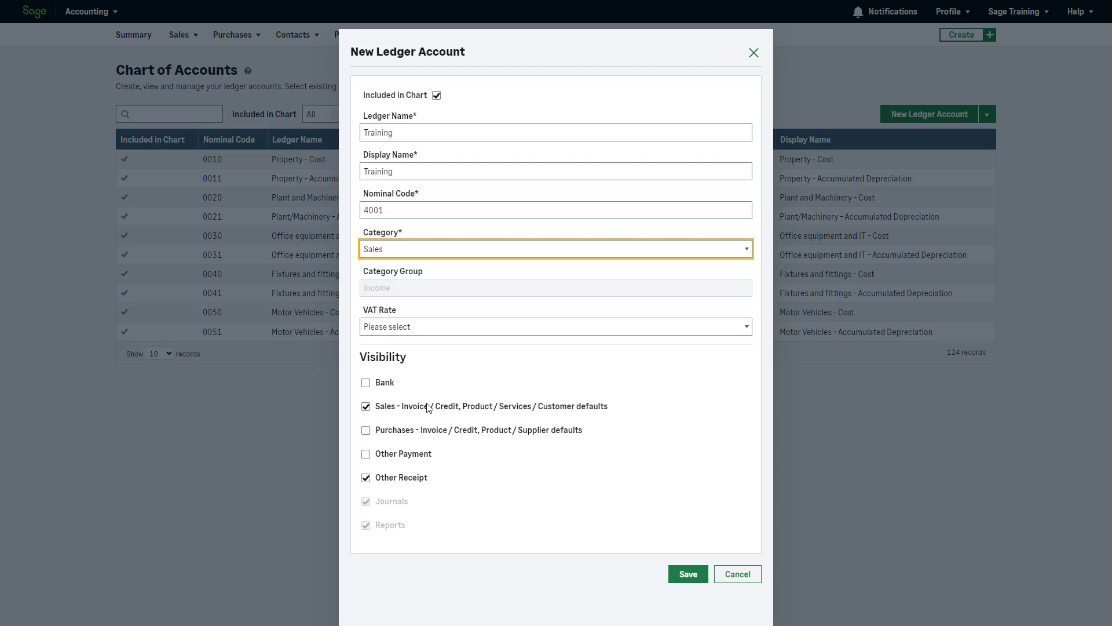
left_click(555, 327)
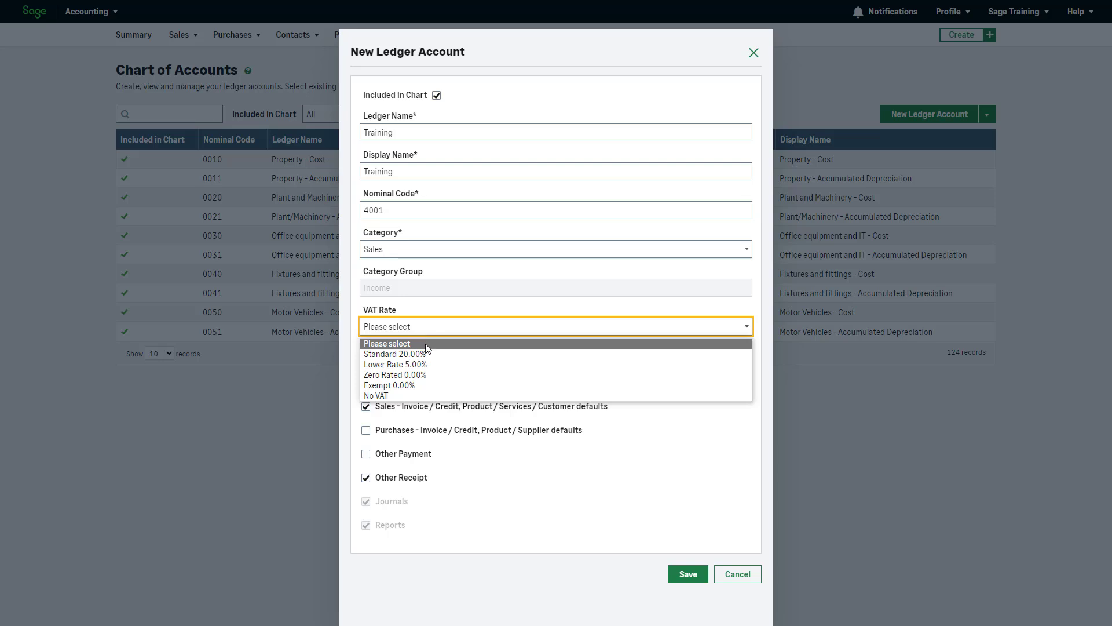
mouse_move(425, 353)
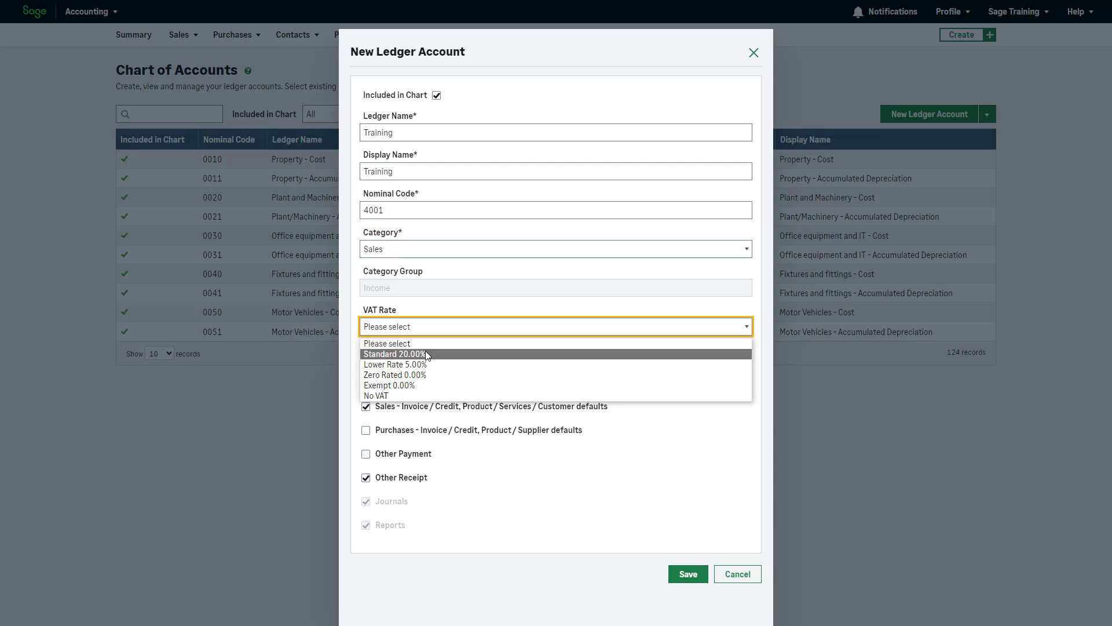
left_click(393, 354)
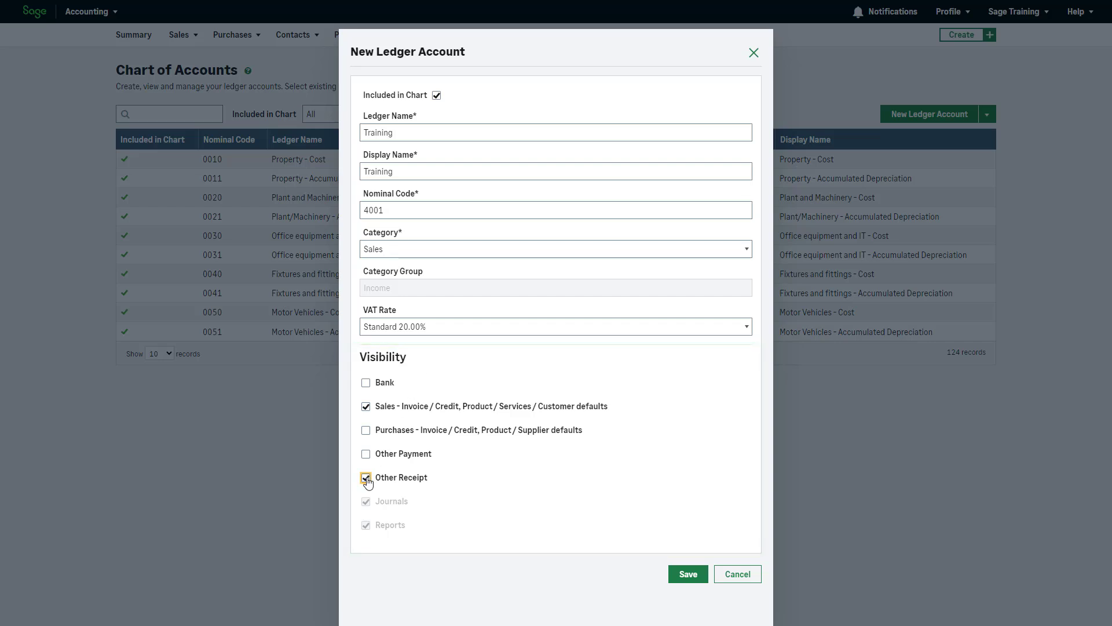
left_click(366, 477)
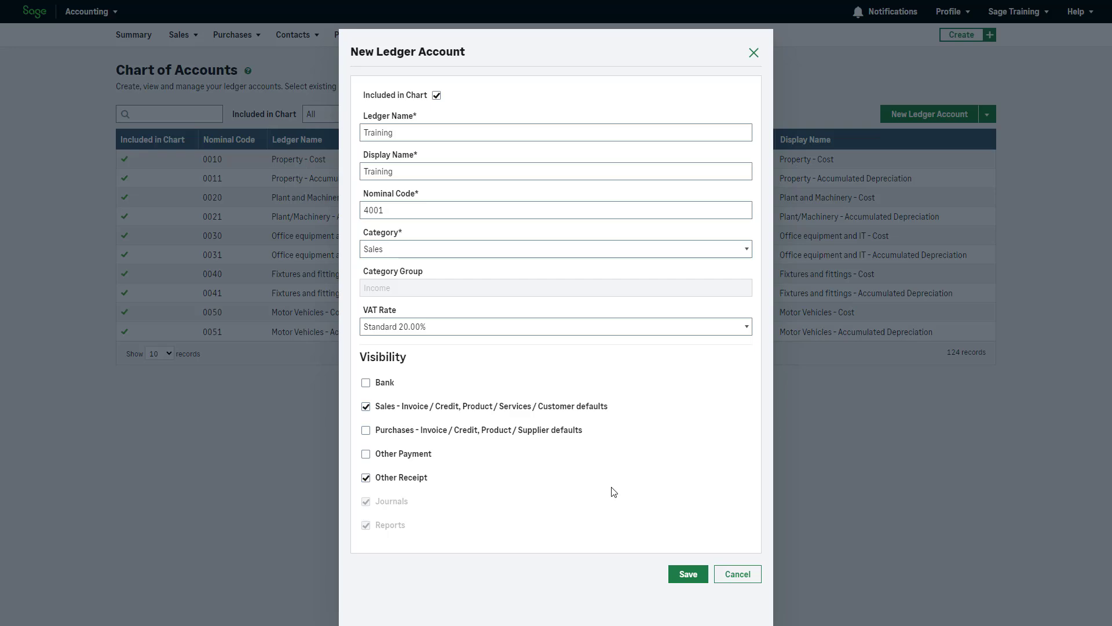
left_click(688, 574)
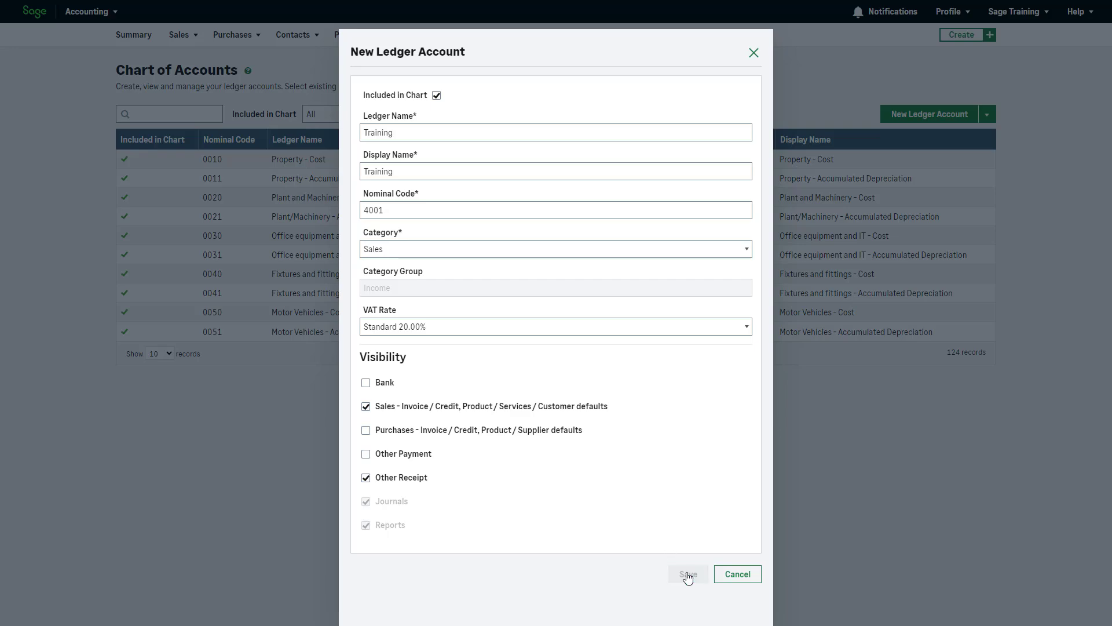
Rename ledger account 0050 from 'Motor Vehicles - Cost' to 'Van Vehicles - Cost' and save
left_click(688, 574)
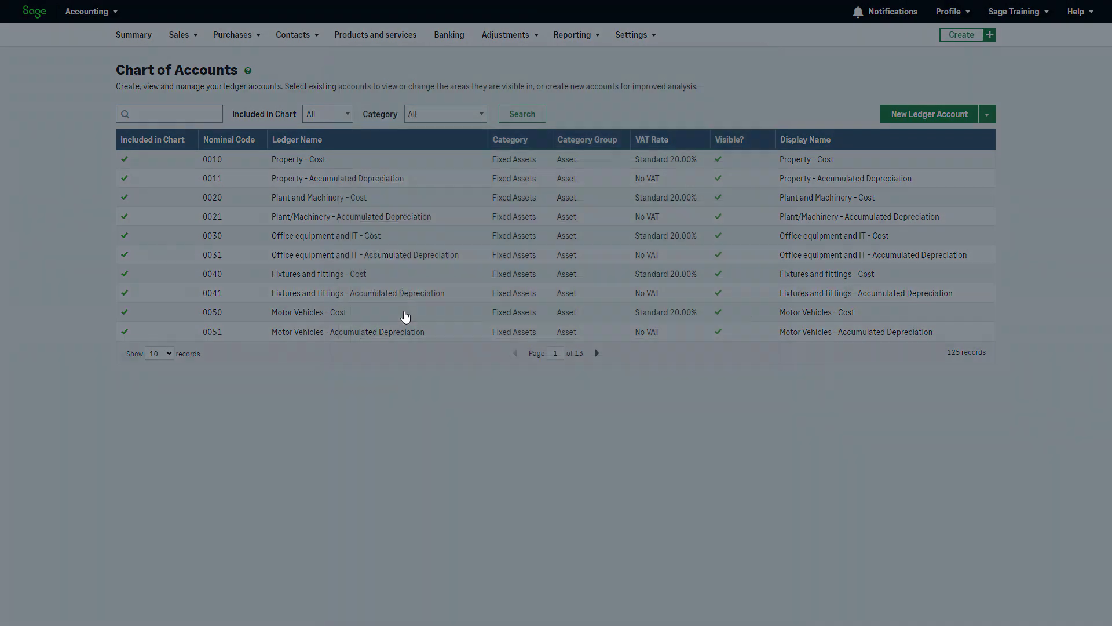
left_click(309, 312)
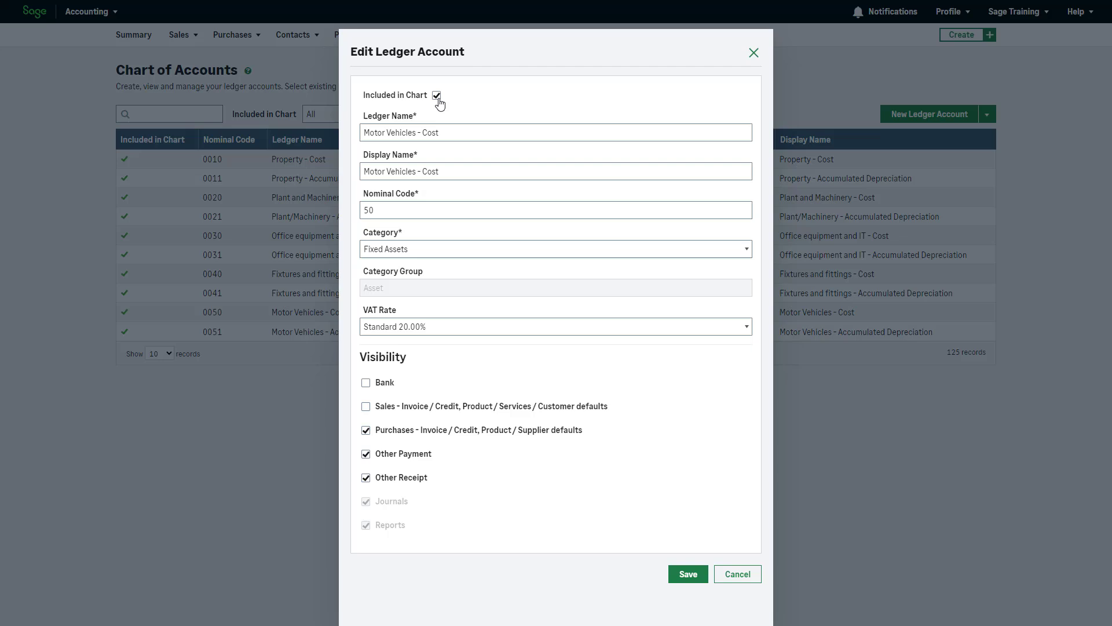
left_click(437, 95)
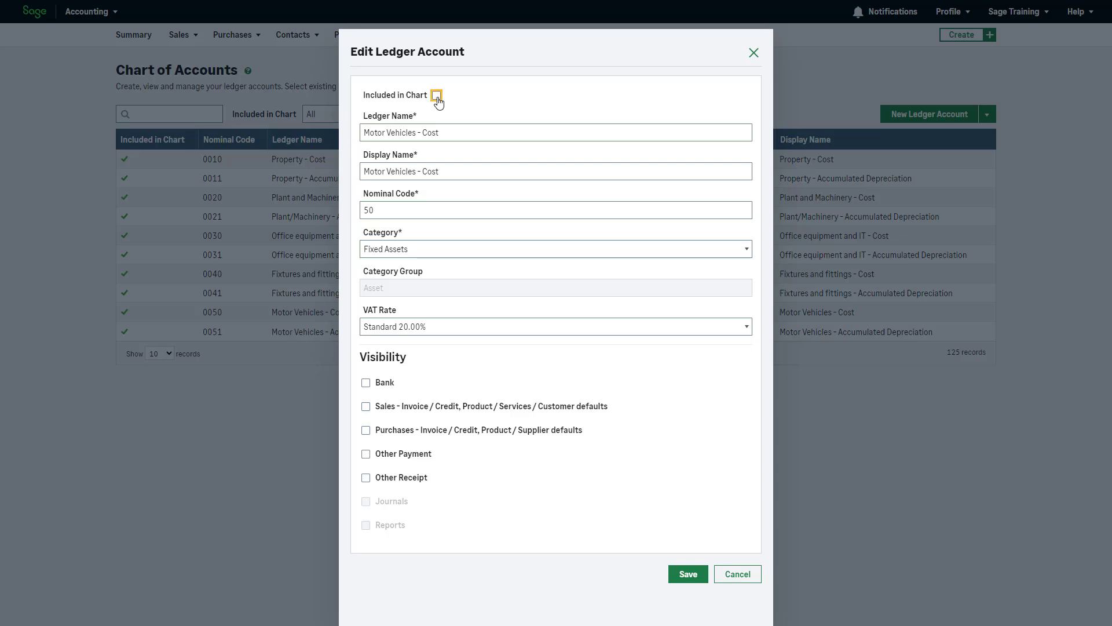
left_click(436, 95)
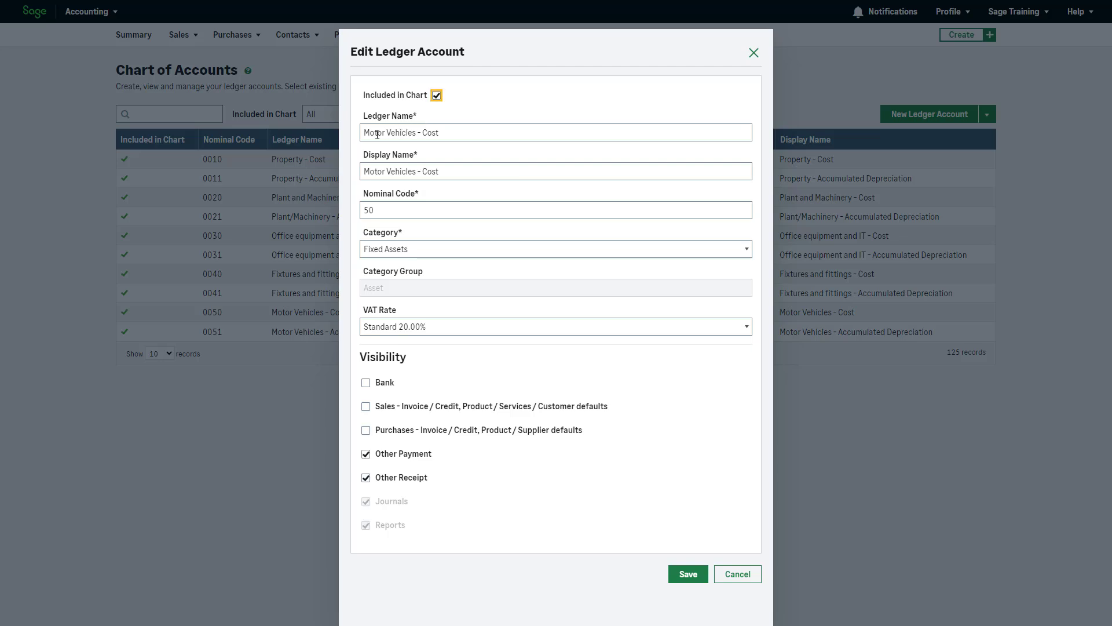
type("Van Vehicles - Cost")
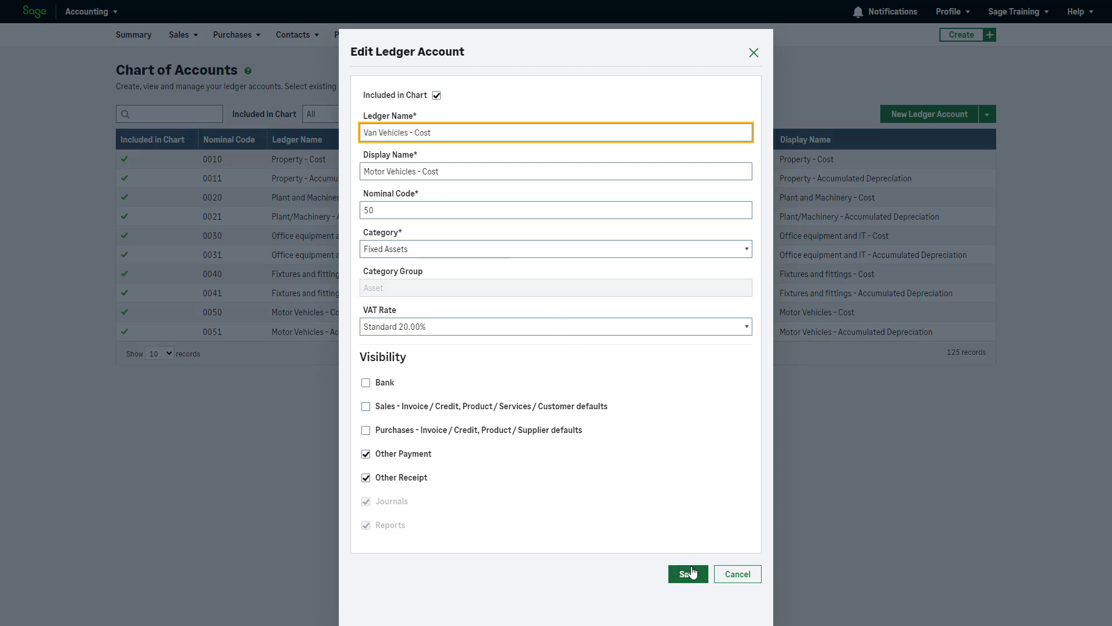
left_click(688, 574)
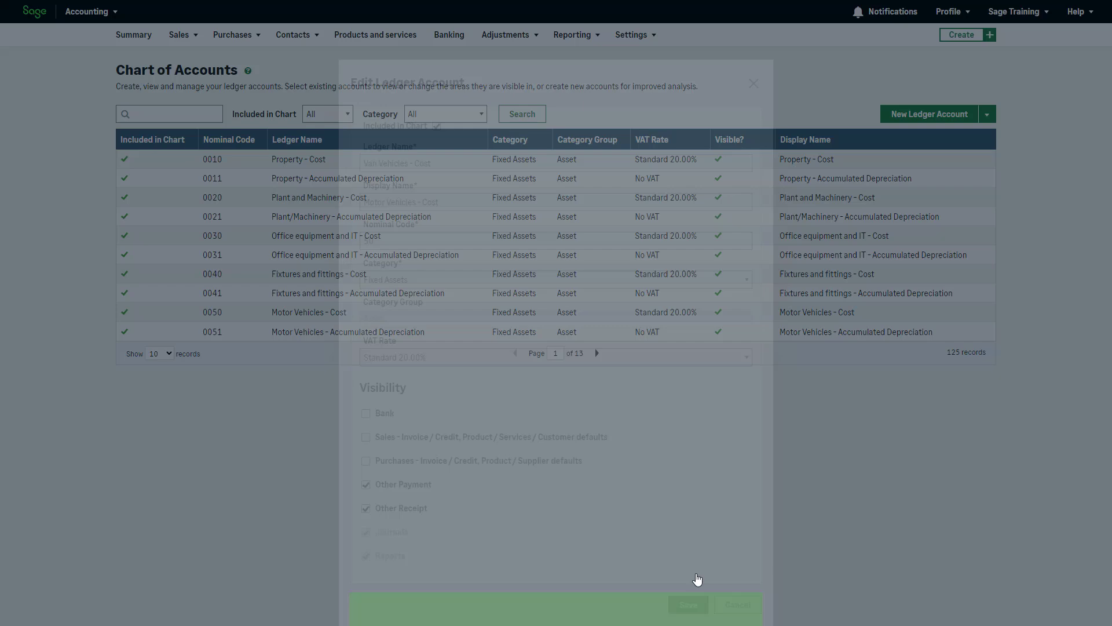
left_click(688, 604)
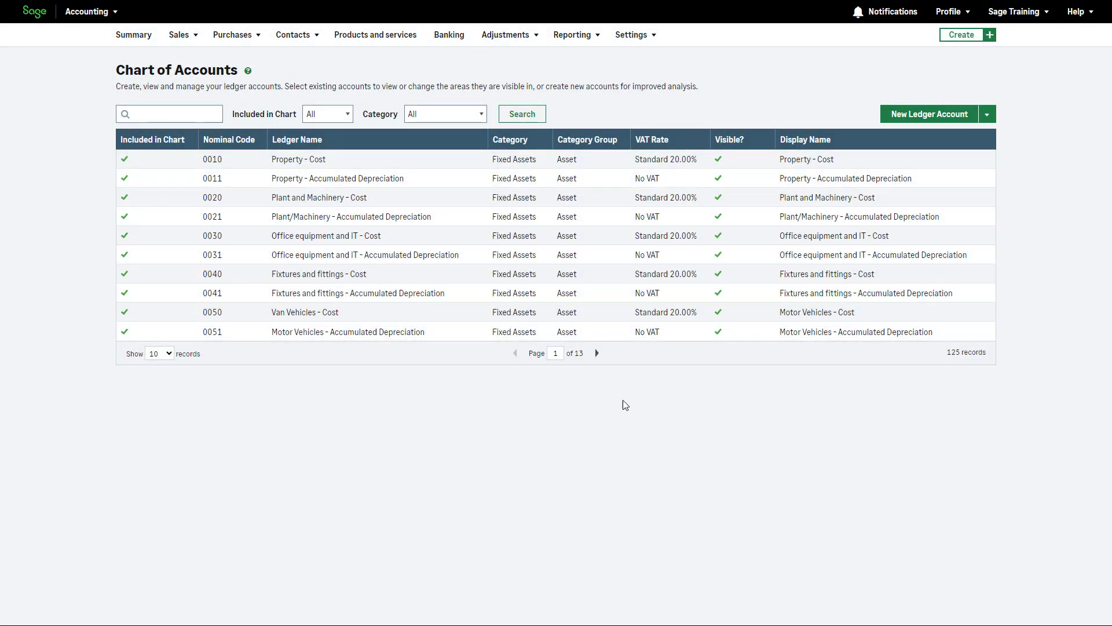
Show page 2 of the chart and check notifications for the CSV export
left_click(596, 353)
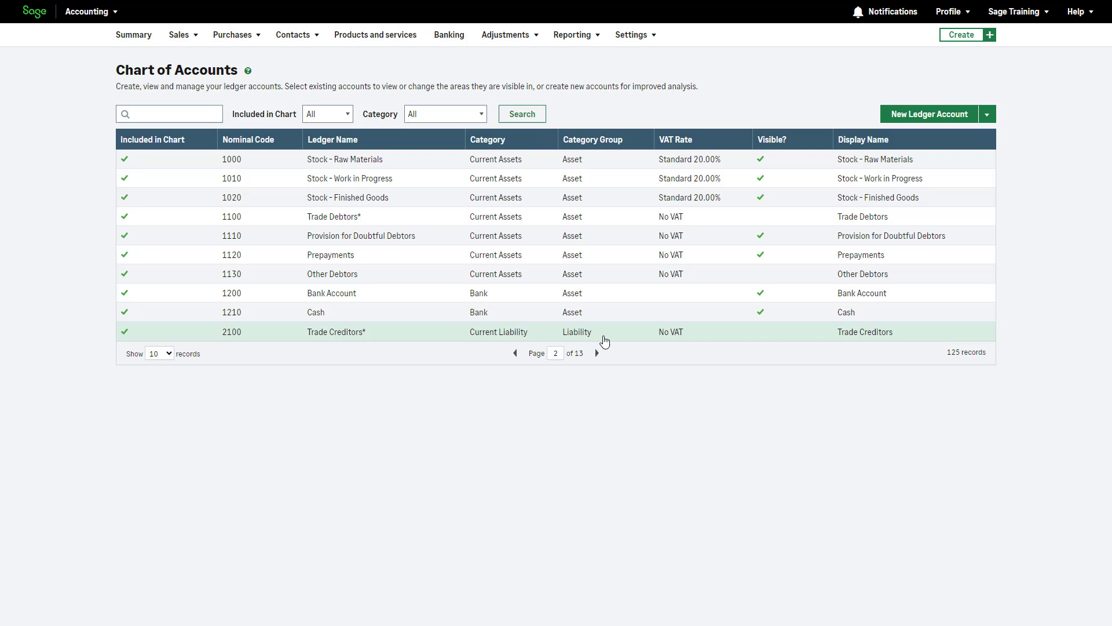
mouse_move(988, 406)
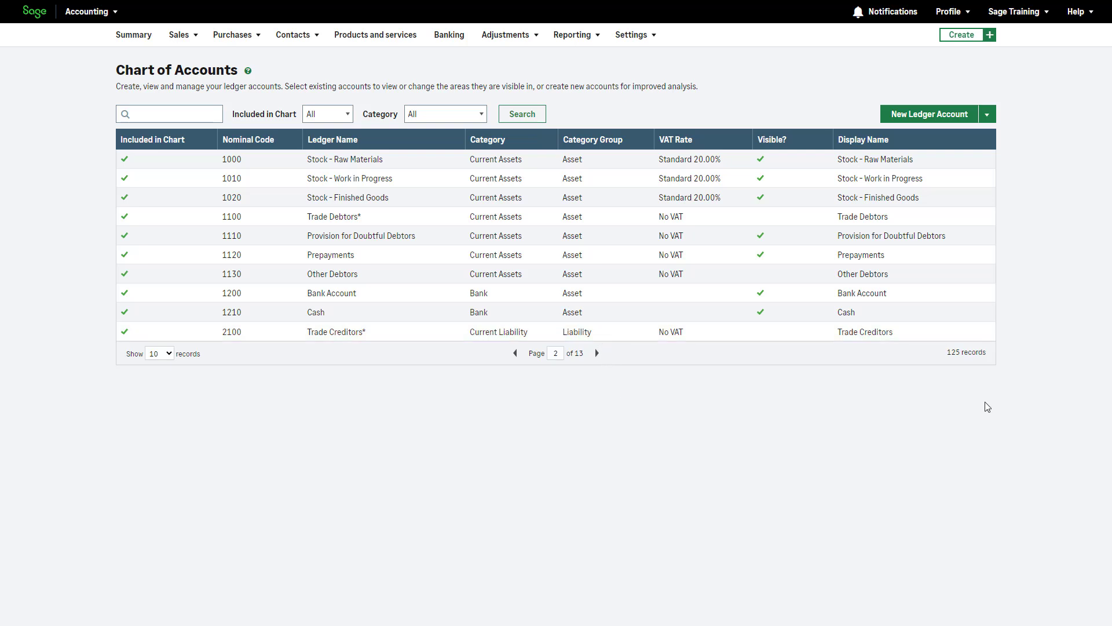
left_click(987, 114)
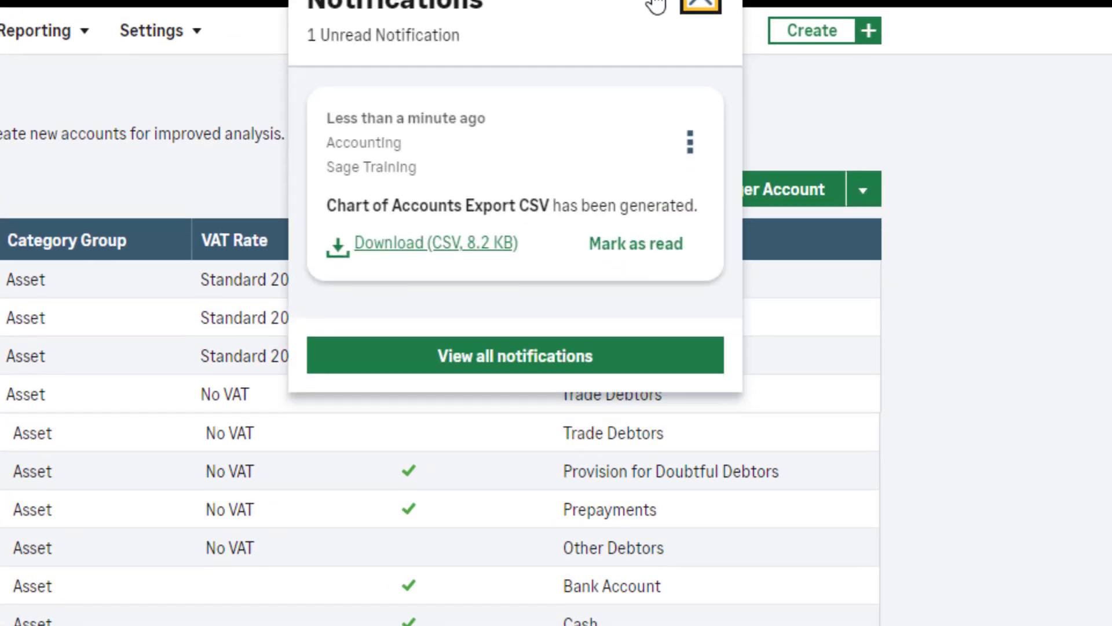
left_click(698, 5)
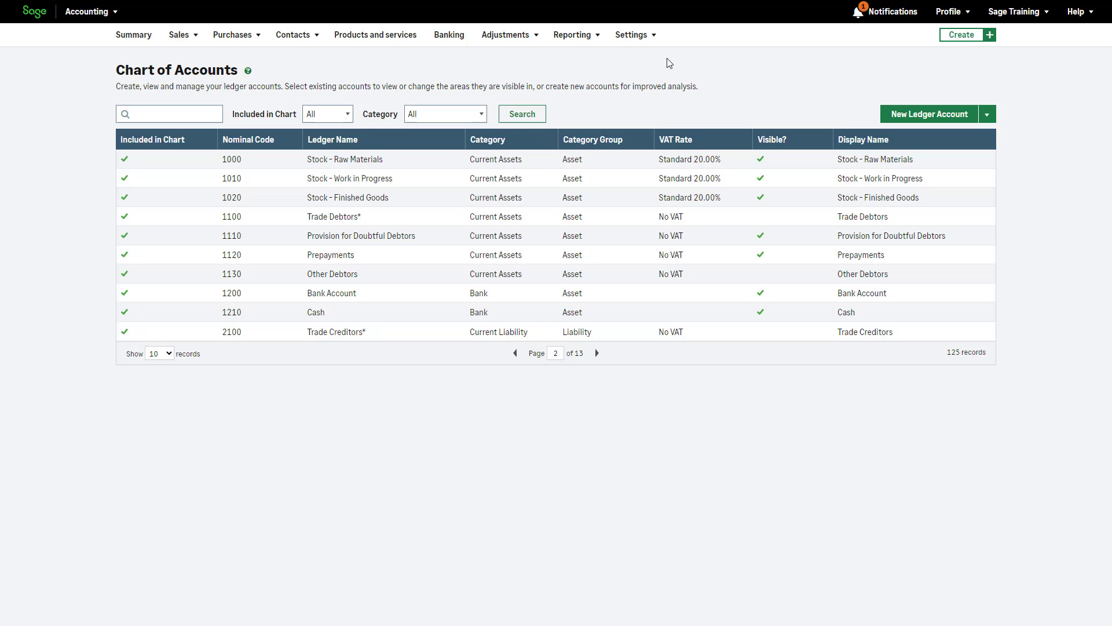
Open the record and transactions default settings from Business settings
left_click(633, 34)
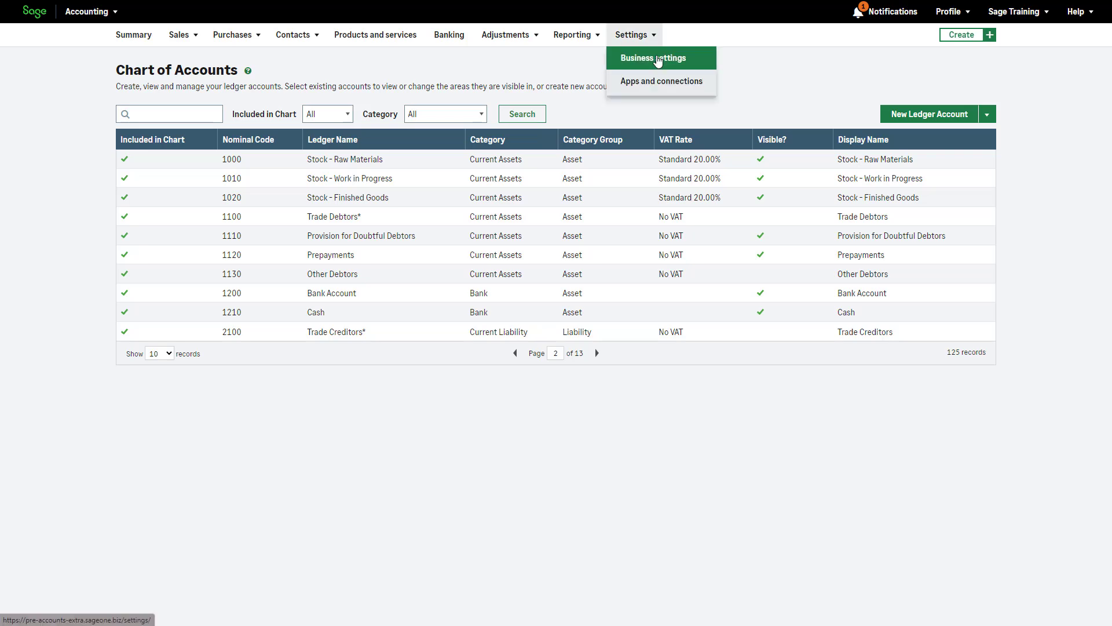
left_click(653, 57)
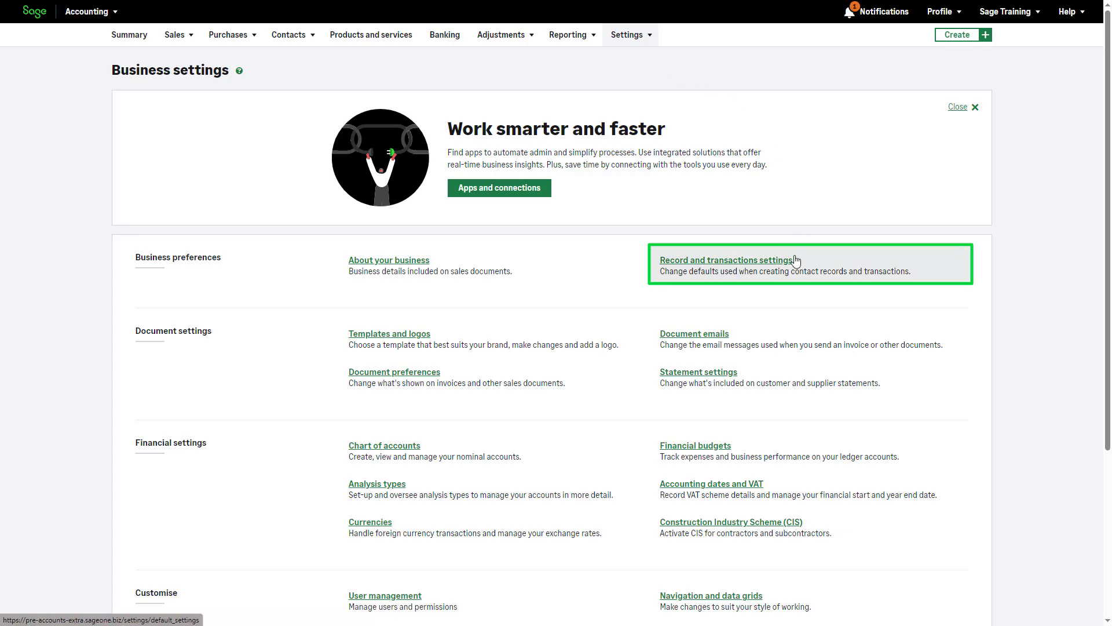
left_click(727, 260)
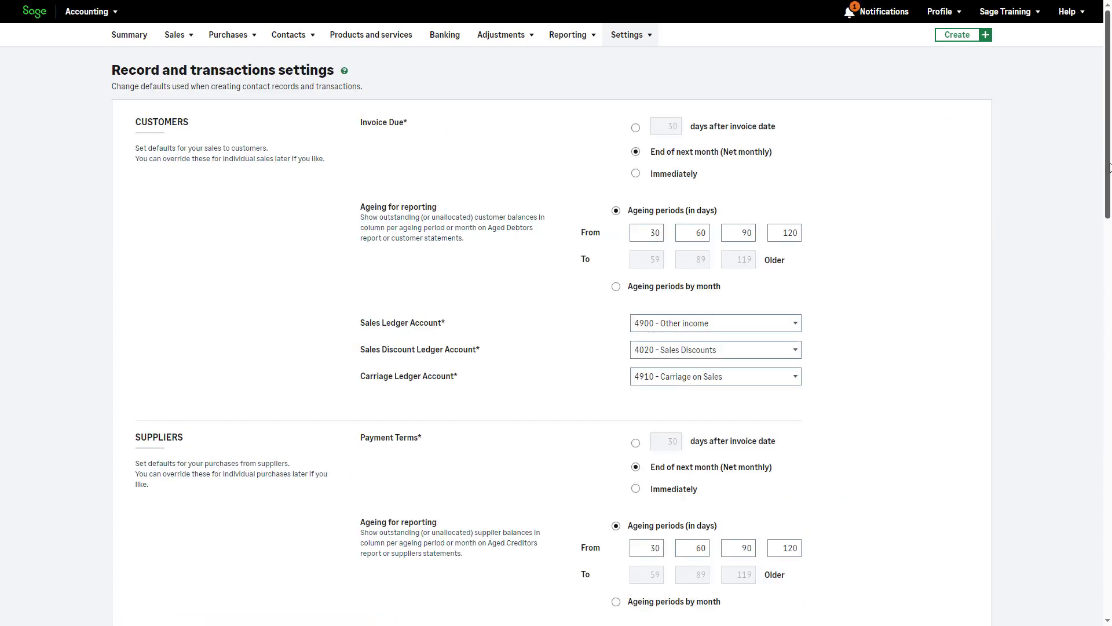
Review the defaults down to the accounting settings, then bring up the Help menu
scroll("down", 3)
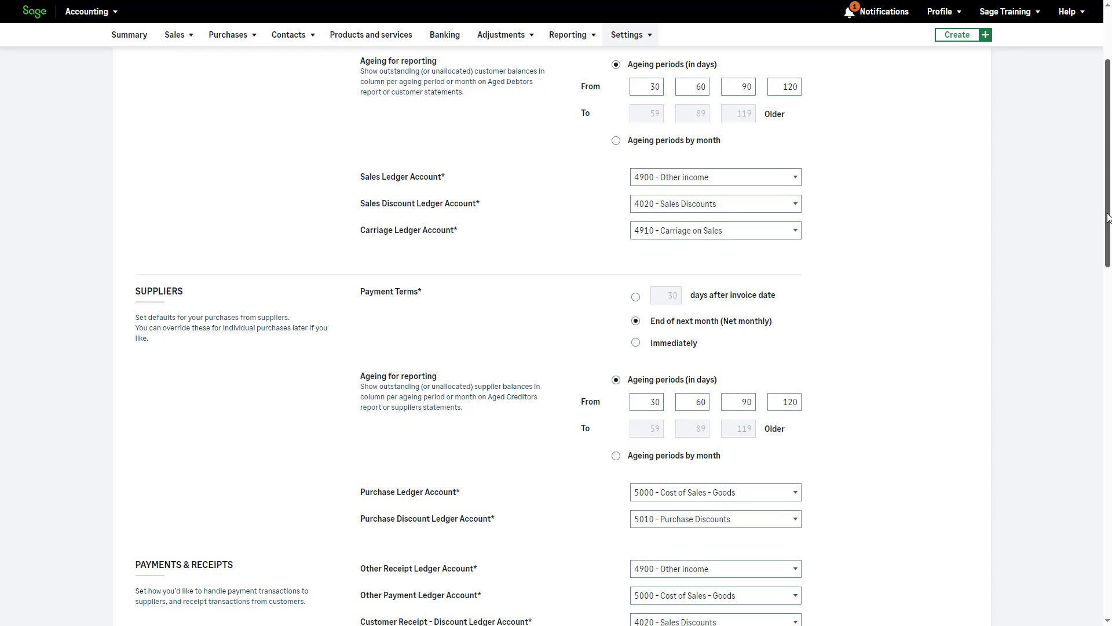
scroll("down", 3)
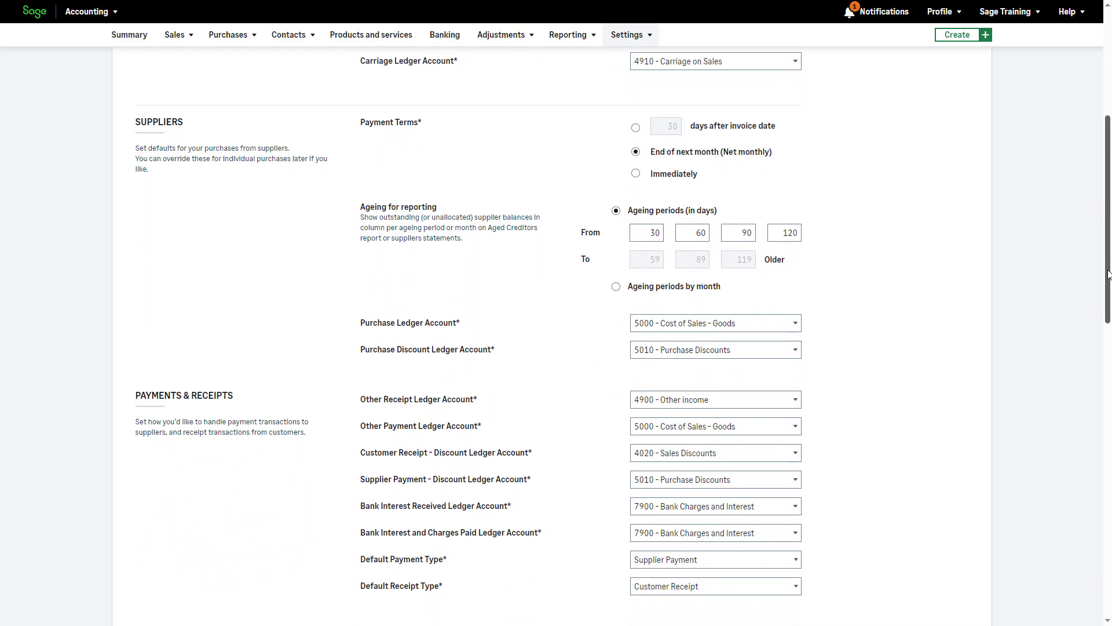
scroll("down", 3)
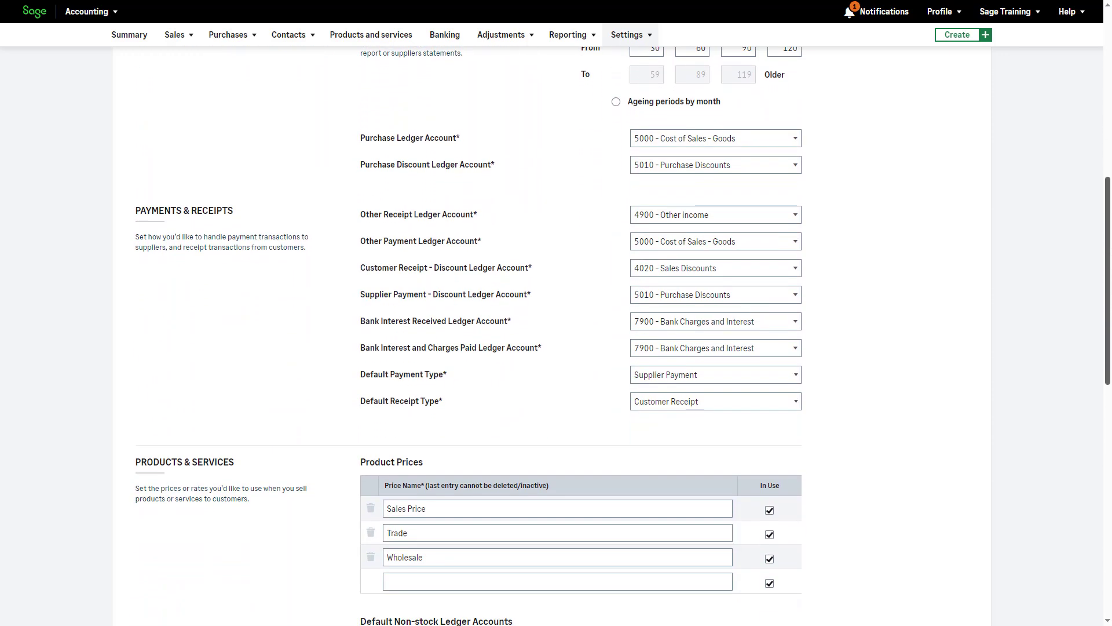
scroll("down", 3)
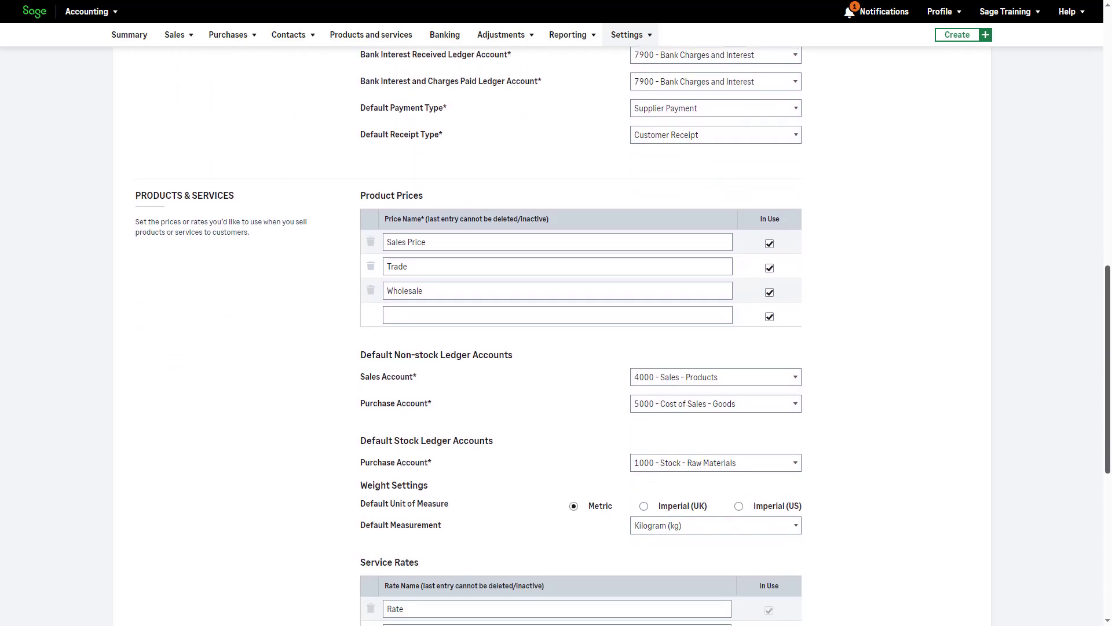
scroll("down", 3)
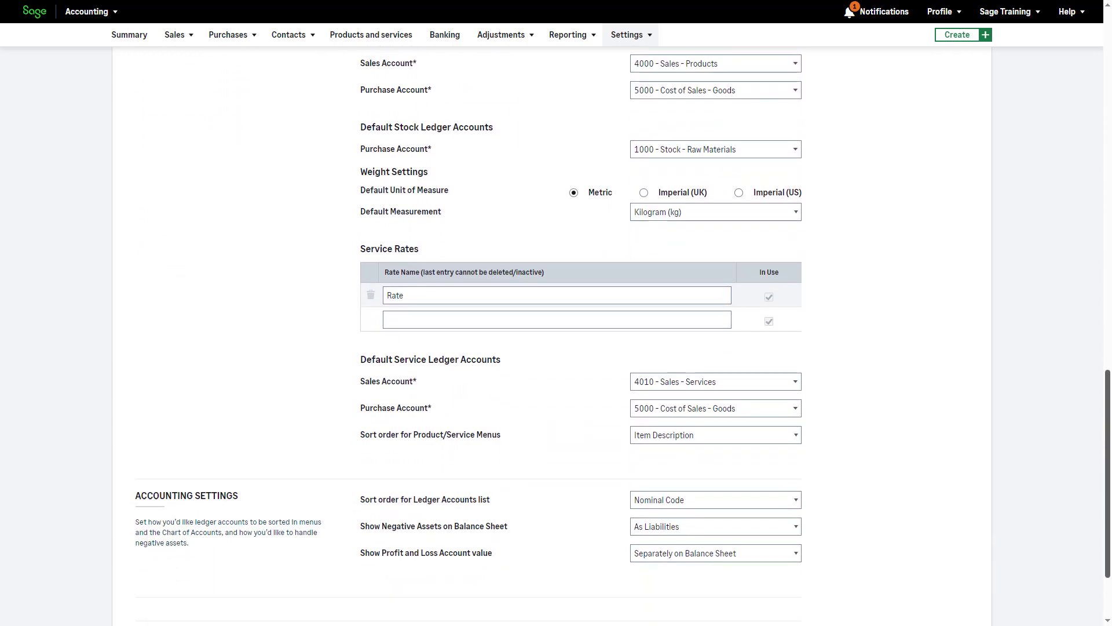
scroll("down", 3)
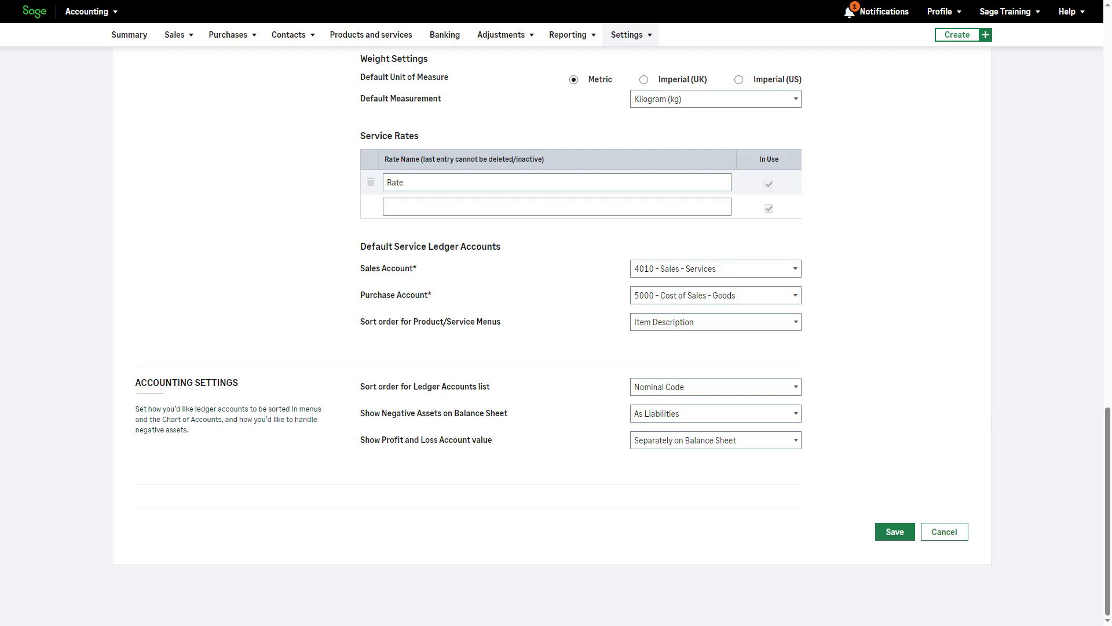
mouse_move(1053, 347)
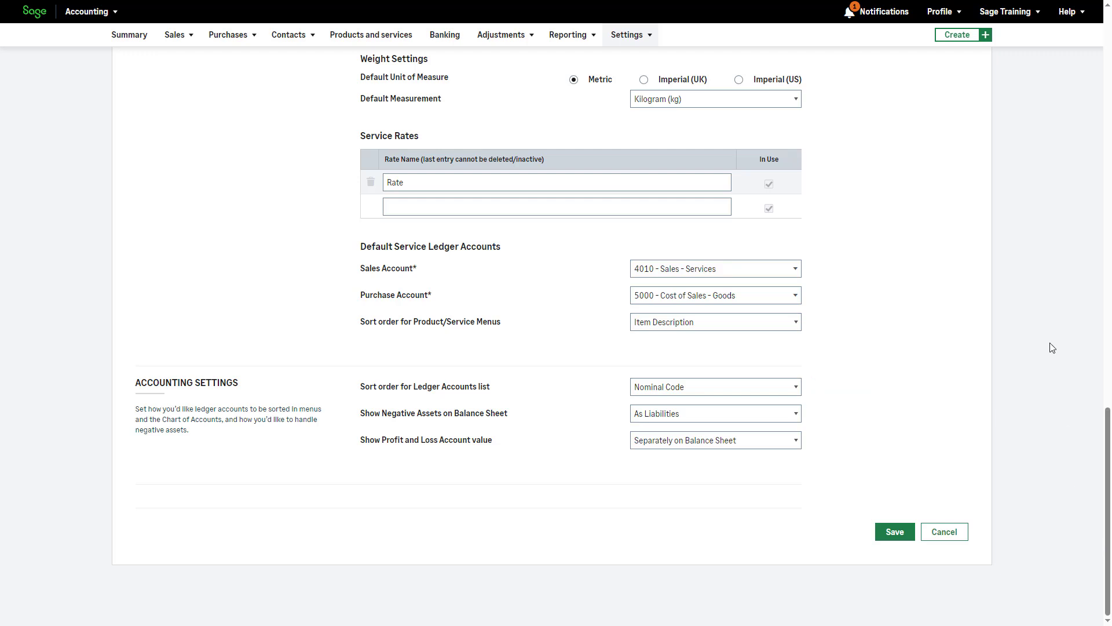
left_click(1069, 11)
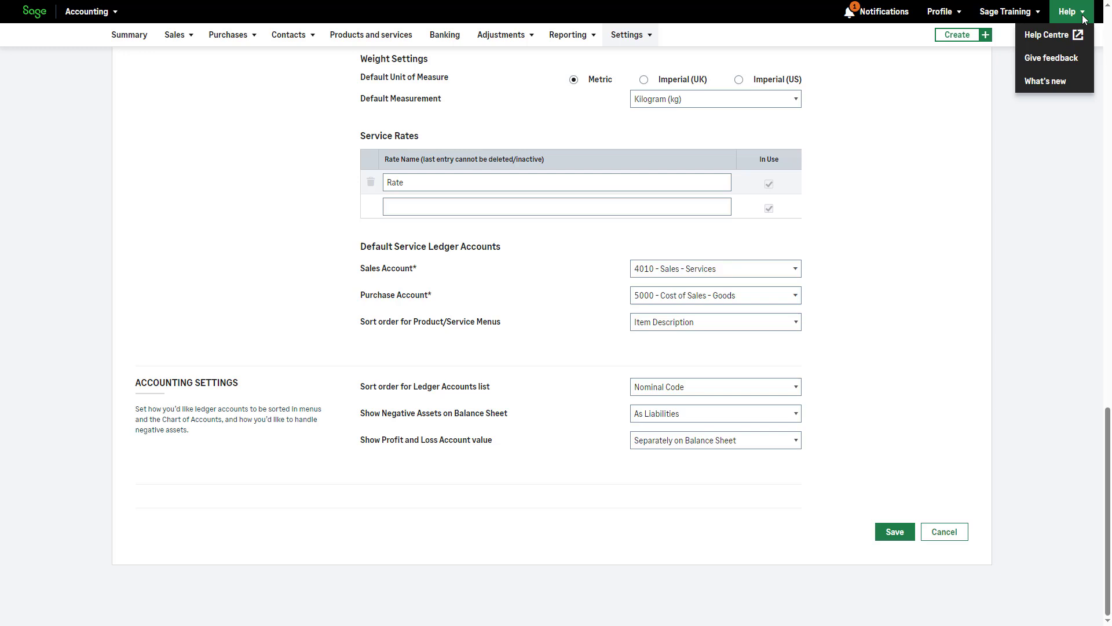